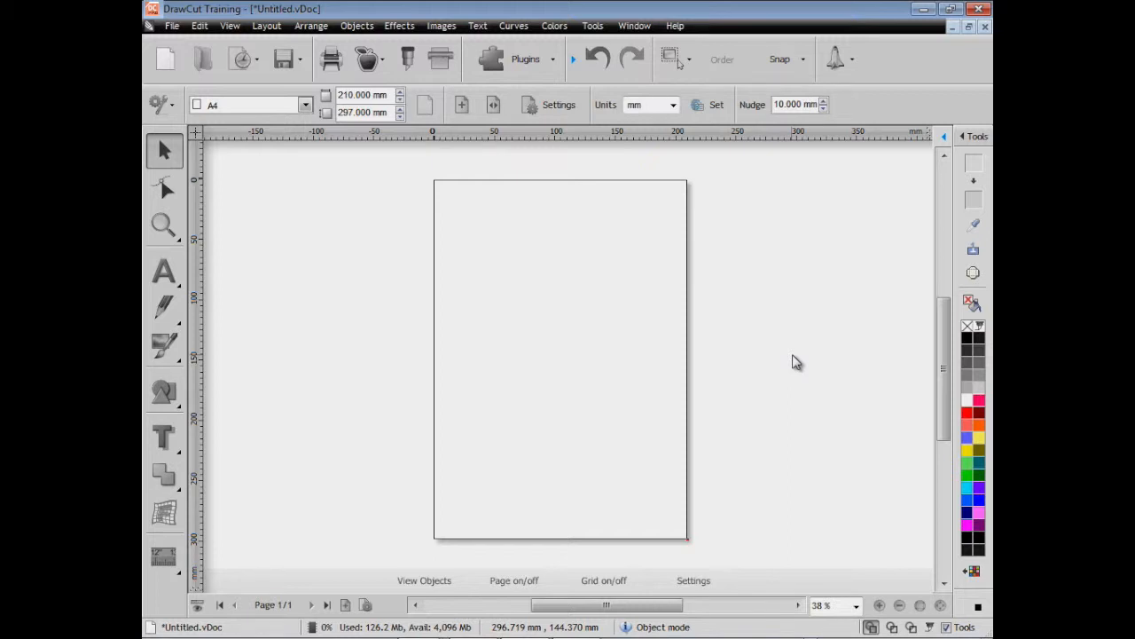
pyautogui.moveTo(476, 261)
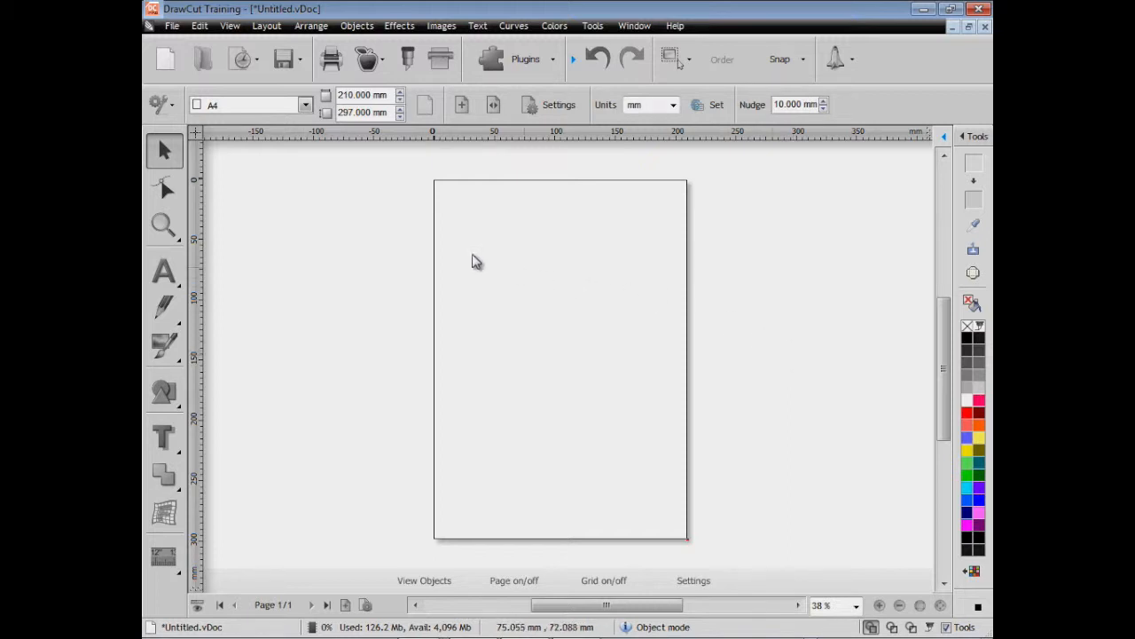
# - Change the page size to Sign Blank 03M (600 × 900 mm) from the metric sign blanks
pyautogui.click(305, 104)
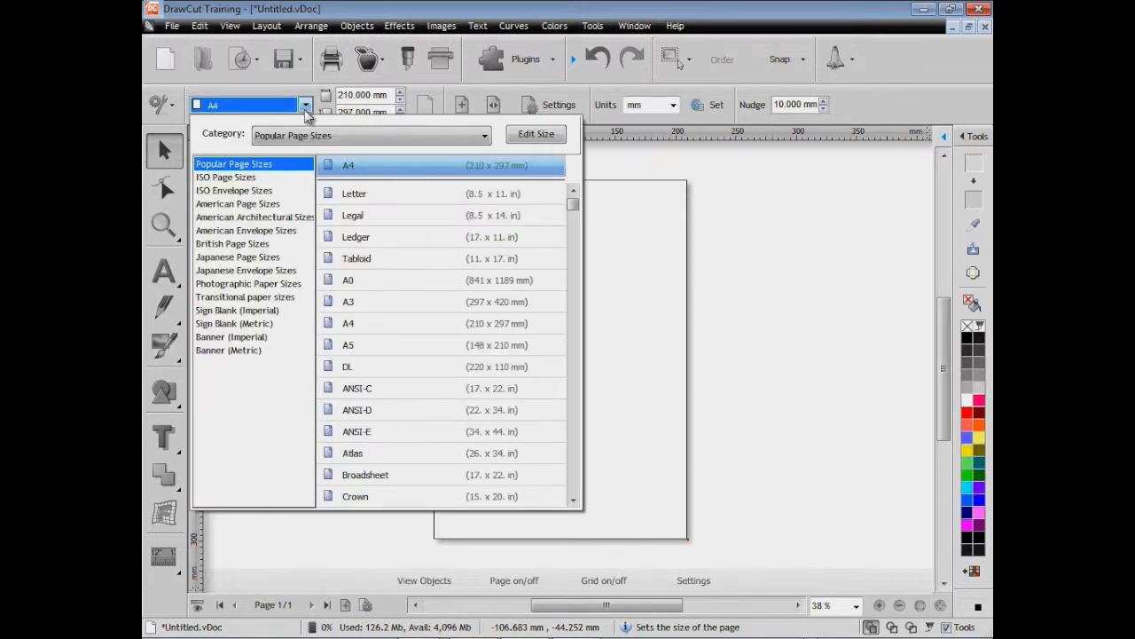
pyautogui.moveTo(257, 333)
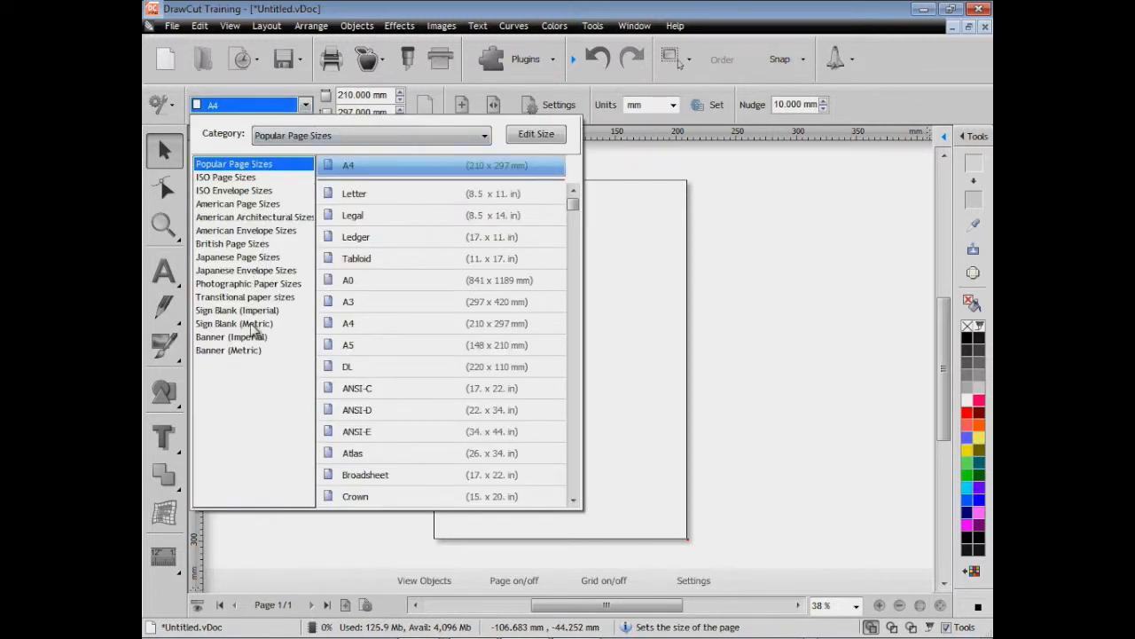
pyautogui.click(234, 322)
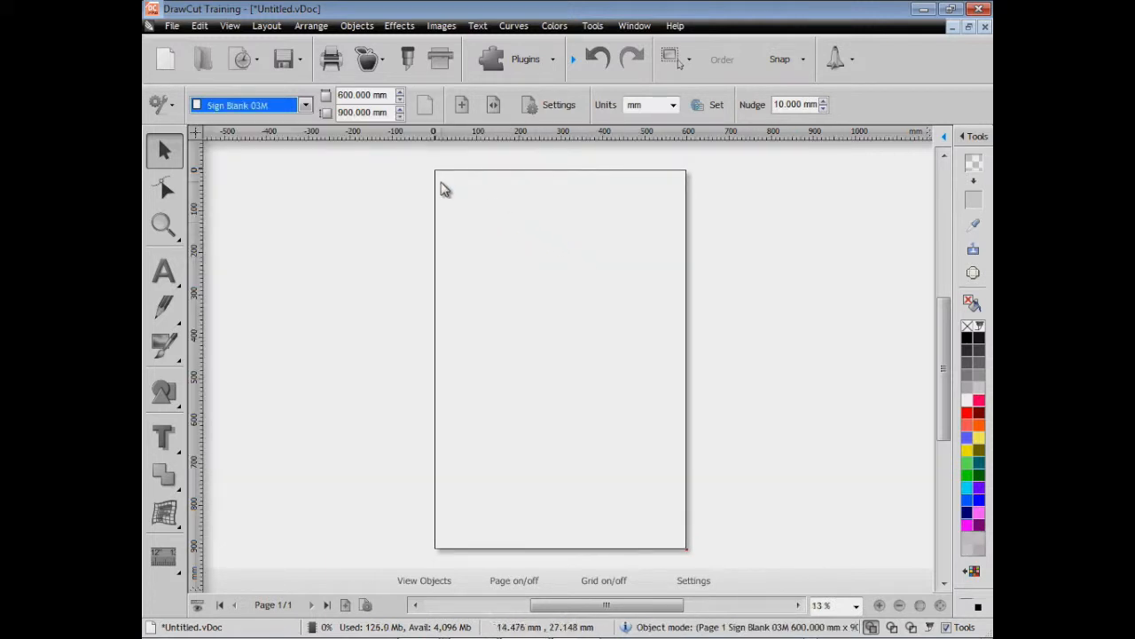
pyautogui.moveTo(676, 537)
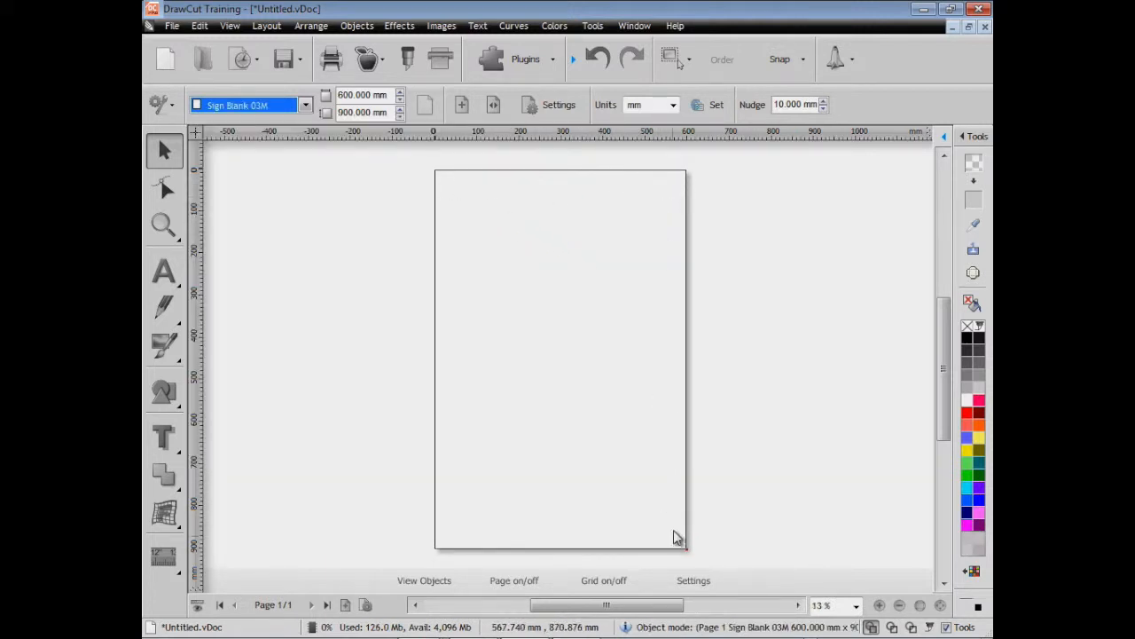
pyautogui.moveTo(550, 342)
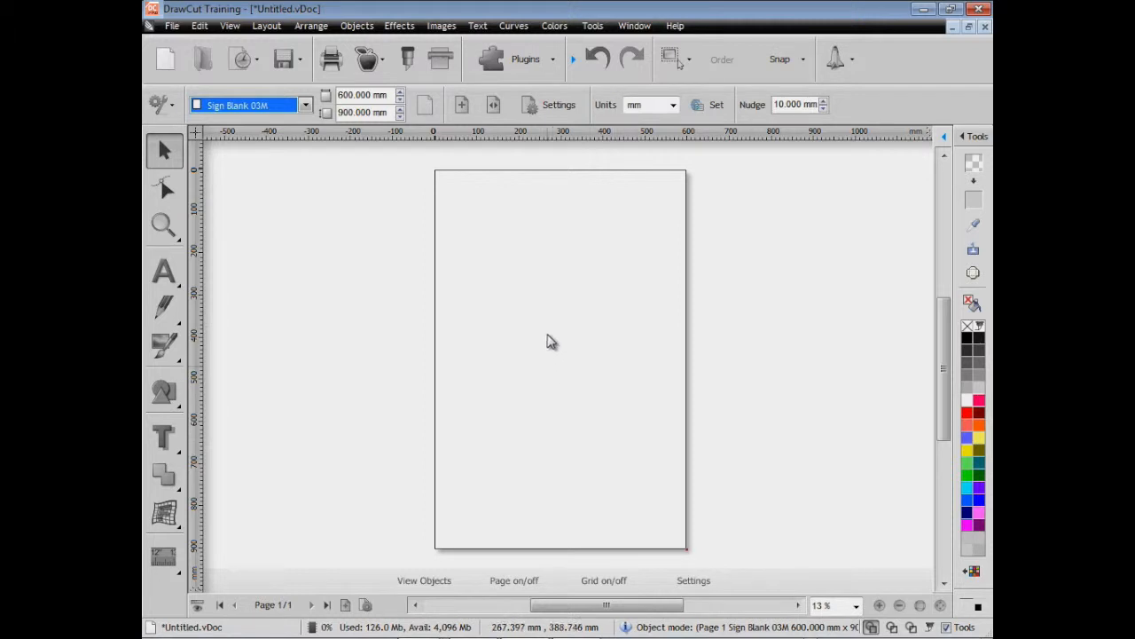
pyautogui.moveTo(475, 316)
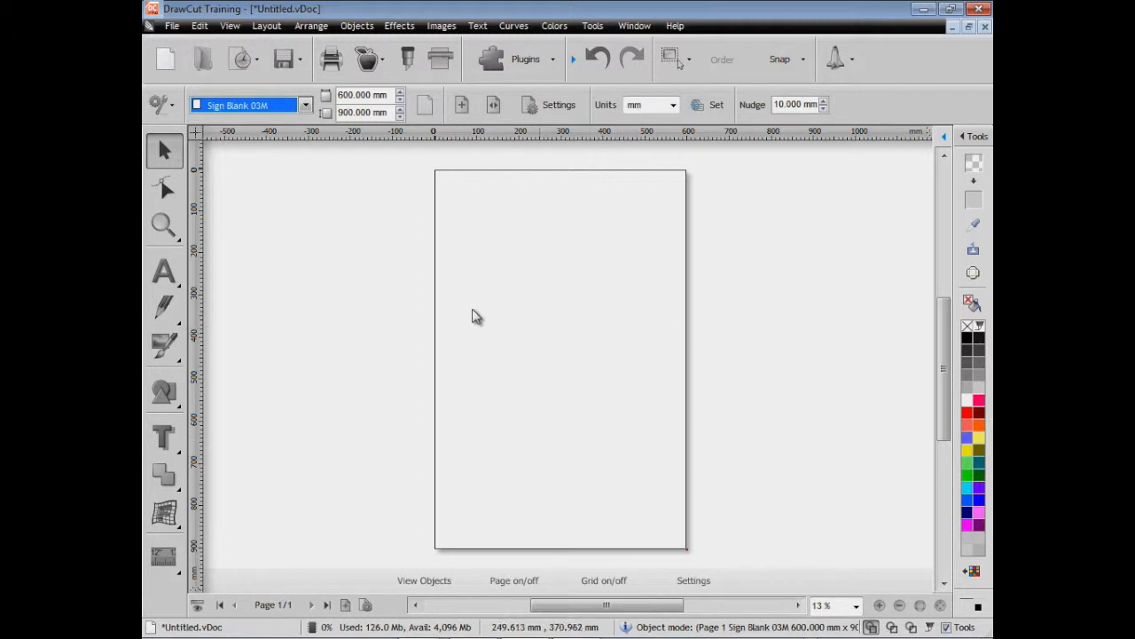
# - Type 'Arts', 'and', 'Crafts' on three lines as artistic text
pyautogui.click(164, 273)
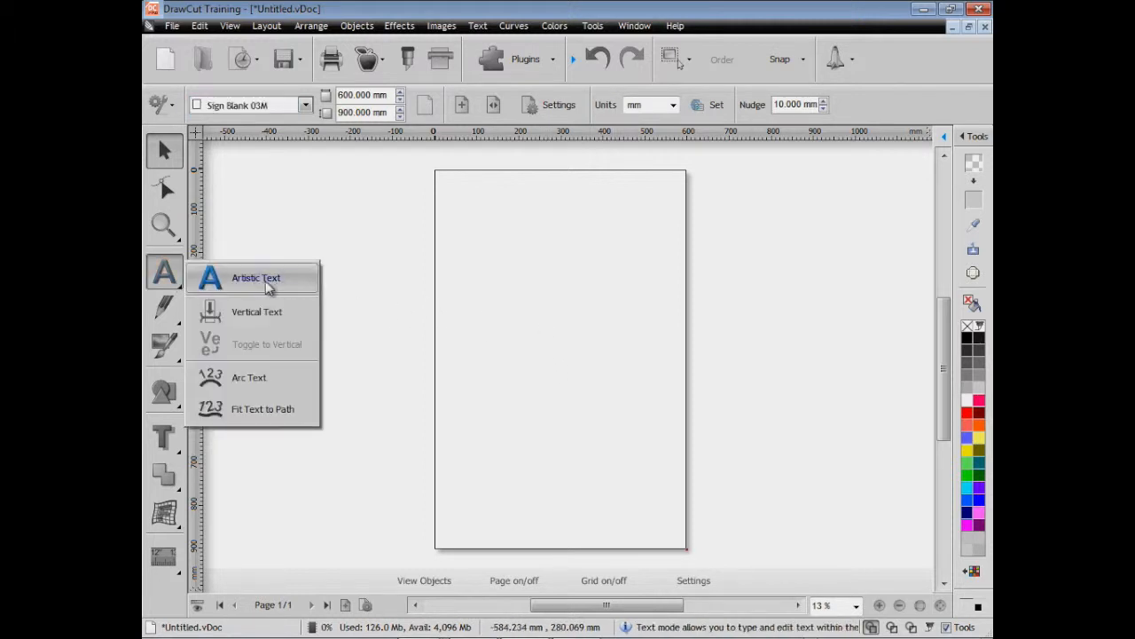
pyautogui.click(255, 277)
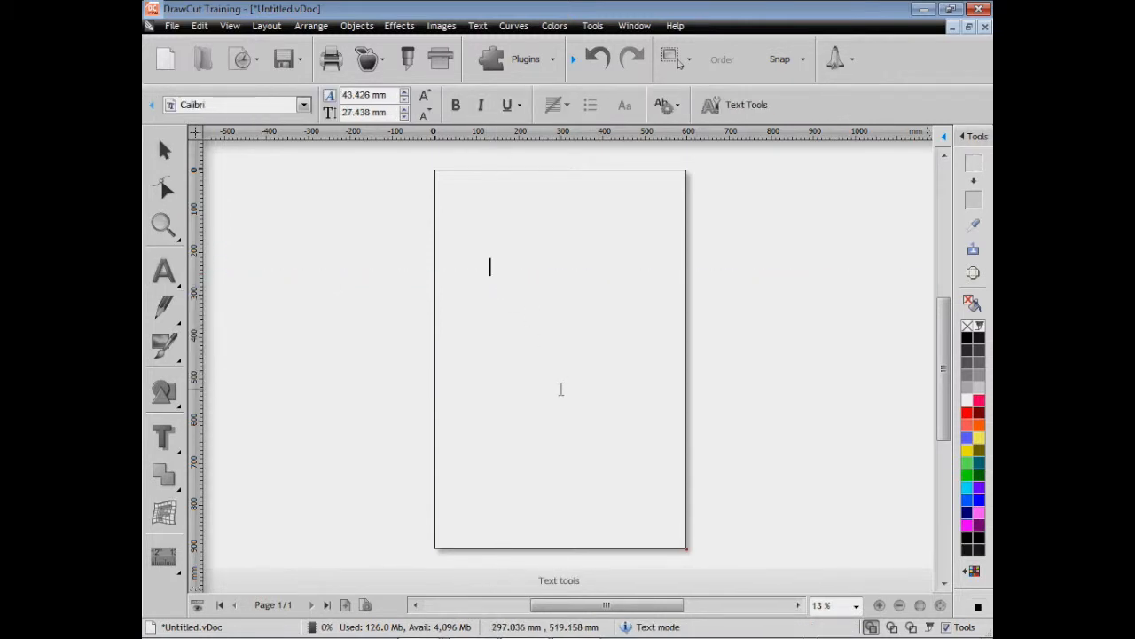
pyautogui.write('Arts')
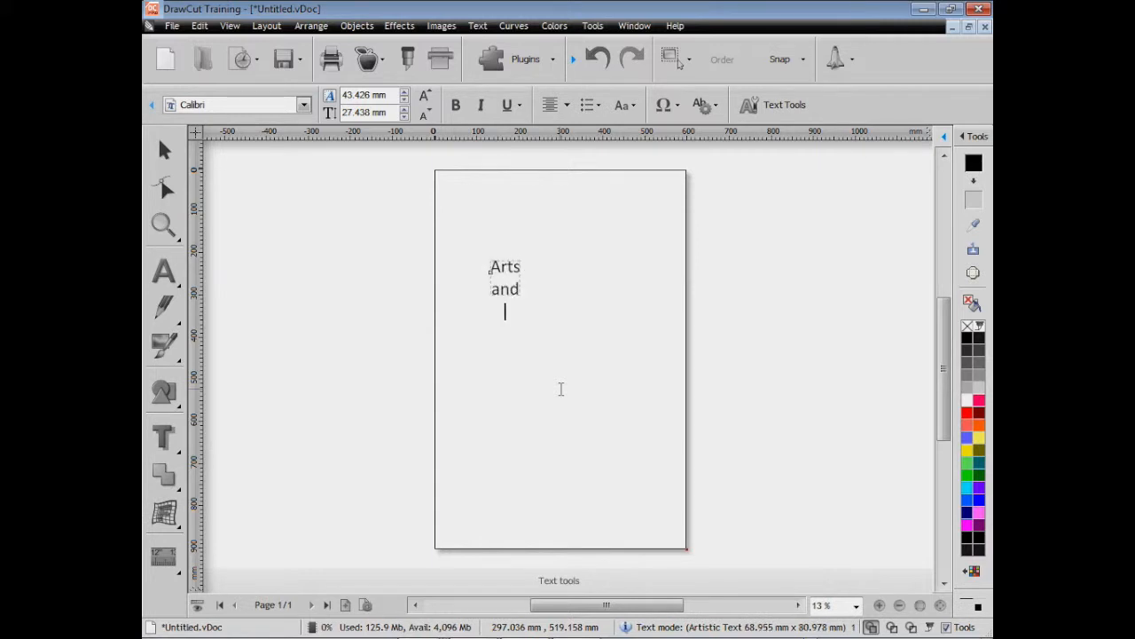
pyautogui.write('Crafts')
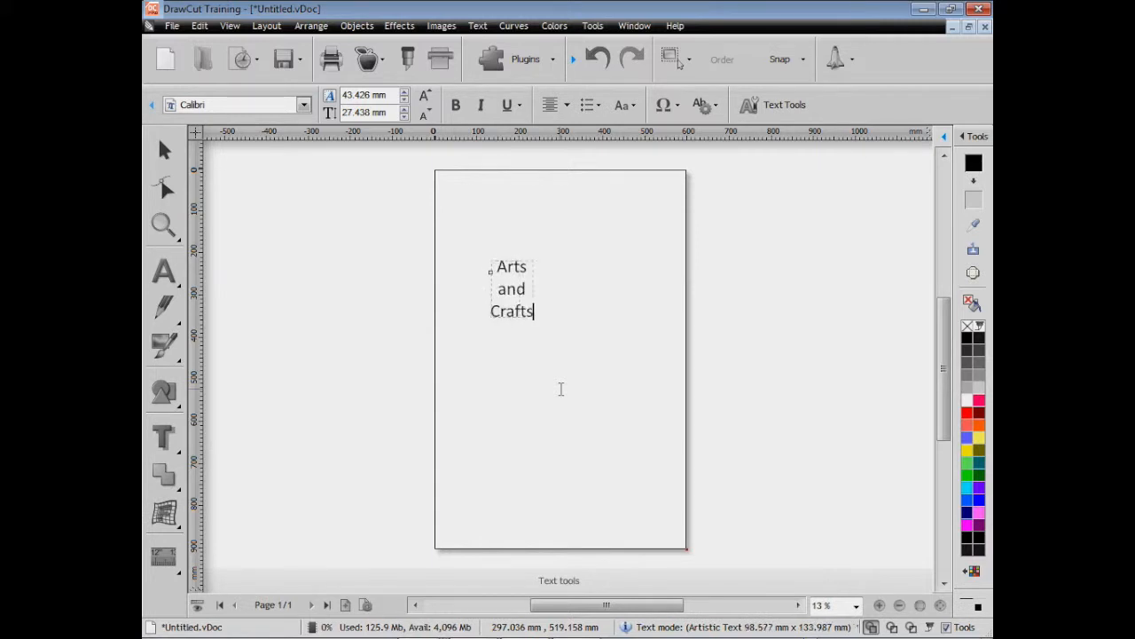
# - Enlarge the Arts and Crafts text by dragging a corner handle
pyautogui.click(511, 288)
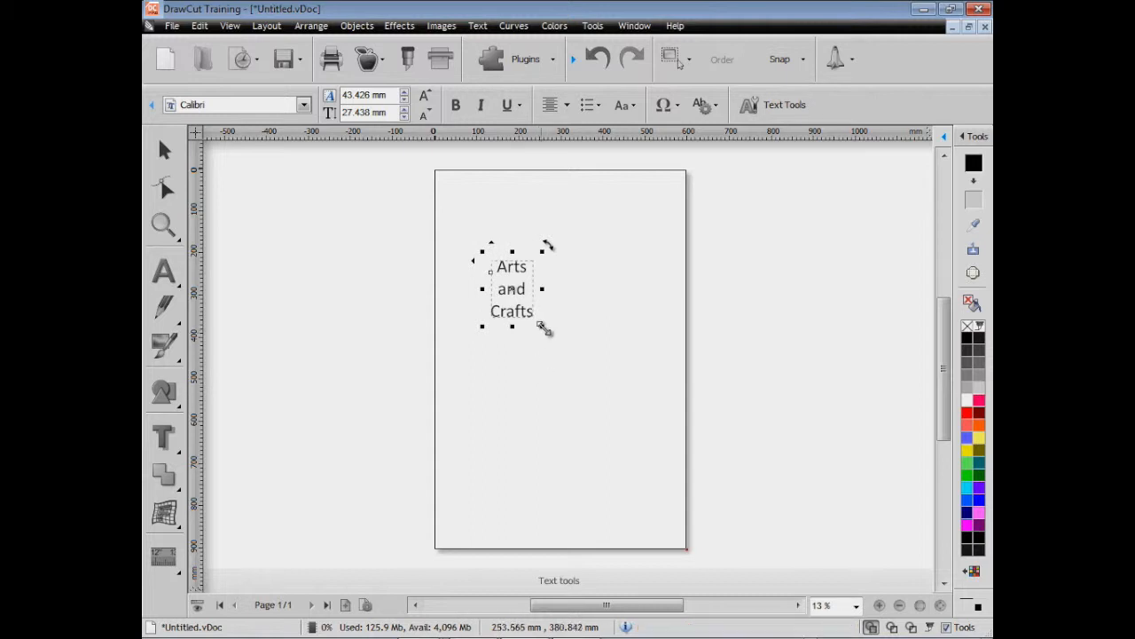
pyautogui.moveTo(543, 326)
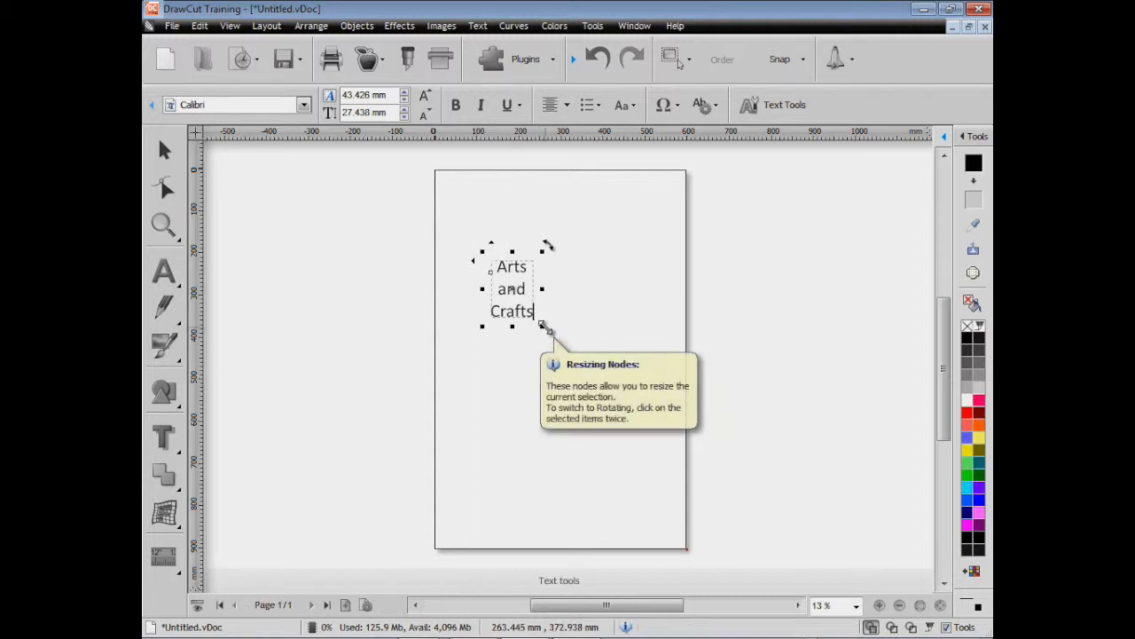
pyautogui.moveTo(542, 326); pyautogui.dragTo(691, 437)
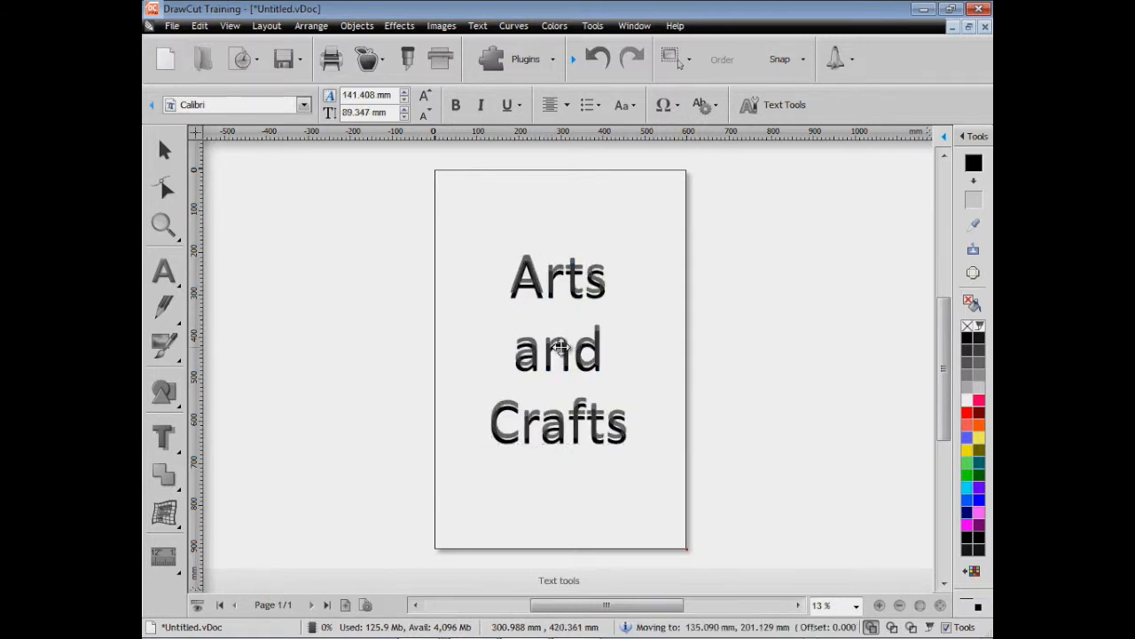
pyautogui.click(558, 346)
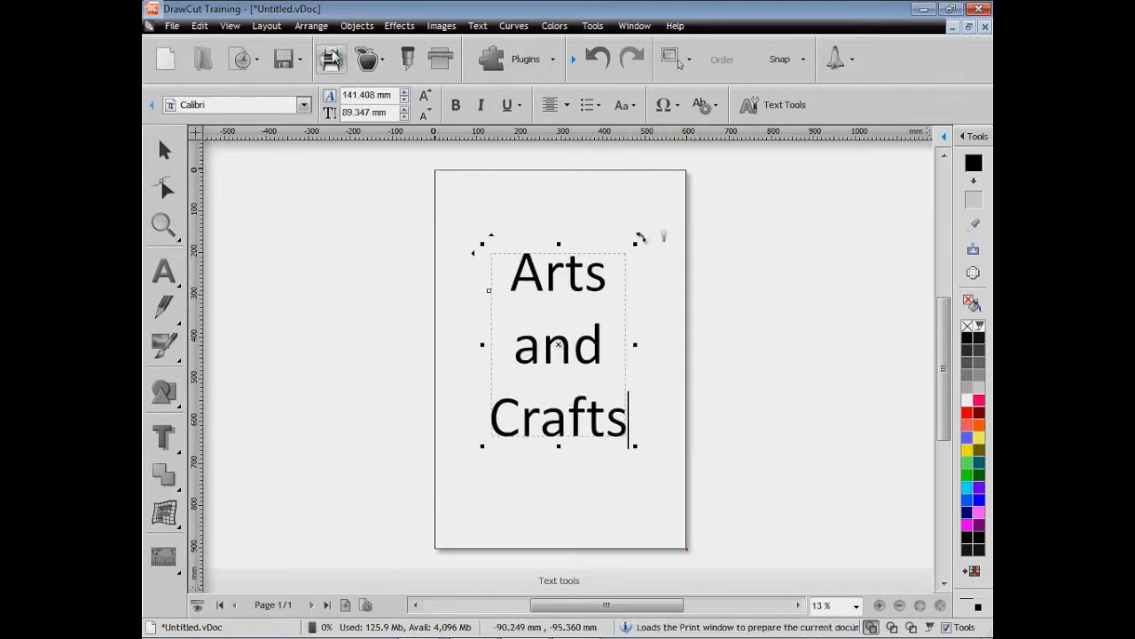
# - Browse the Arrange and Layout menus for the alignment commands
pyautogui.click(311, 25)
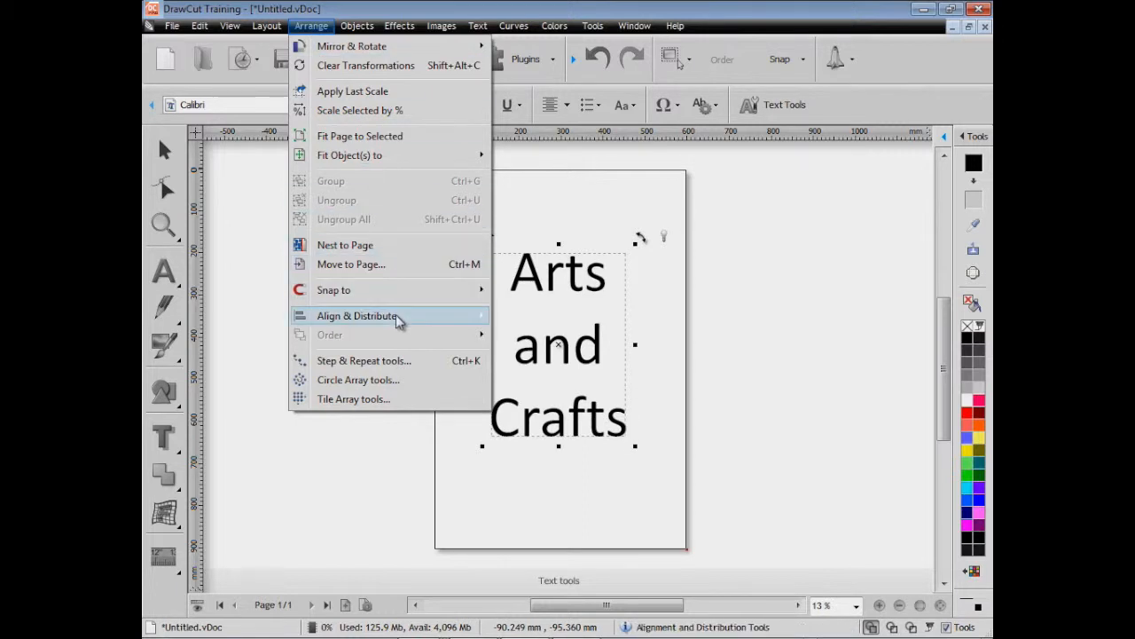
pyautogui.click(356, 316)
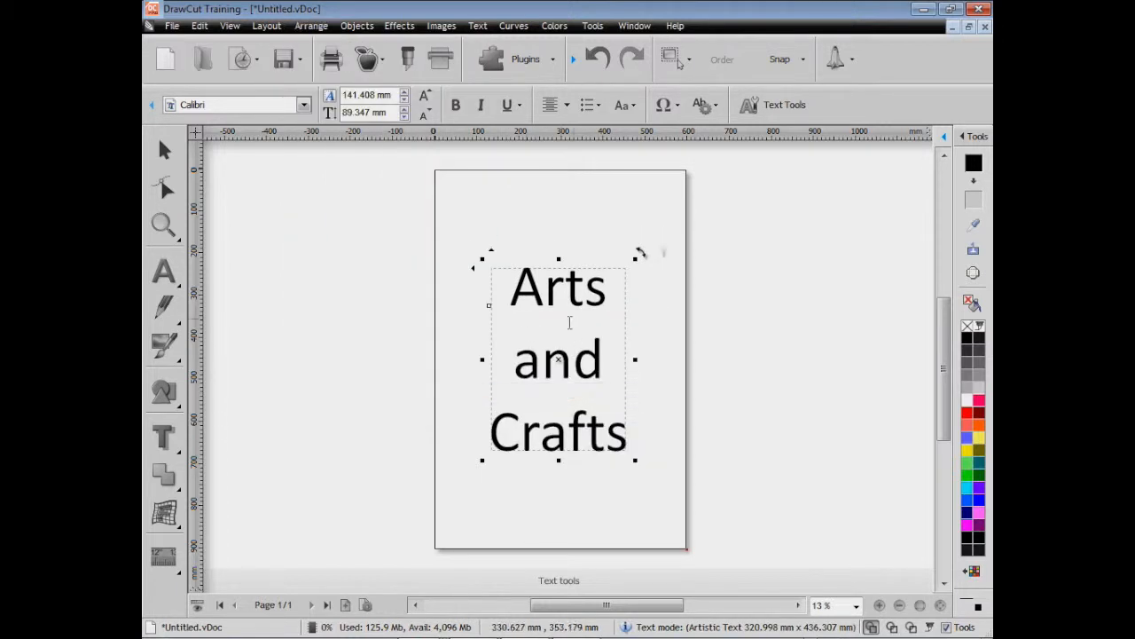
pyautogui.click(266, 25)
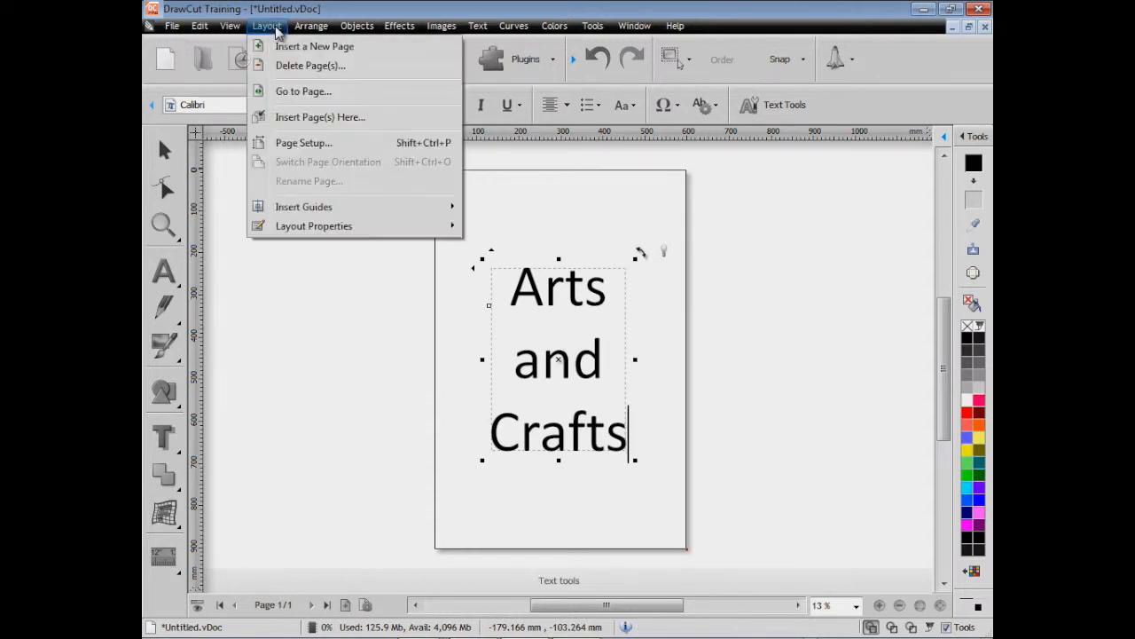
pyautogui.click(311, 25)
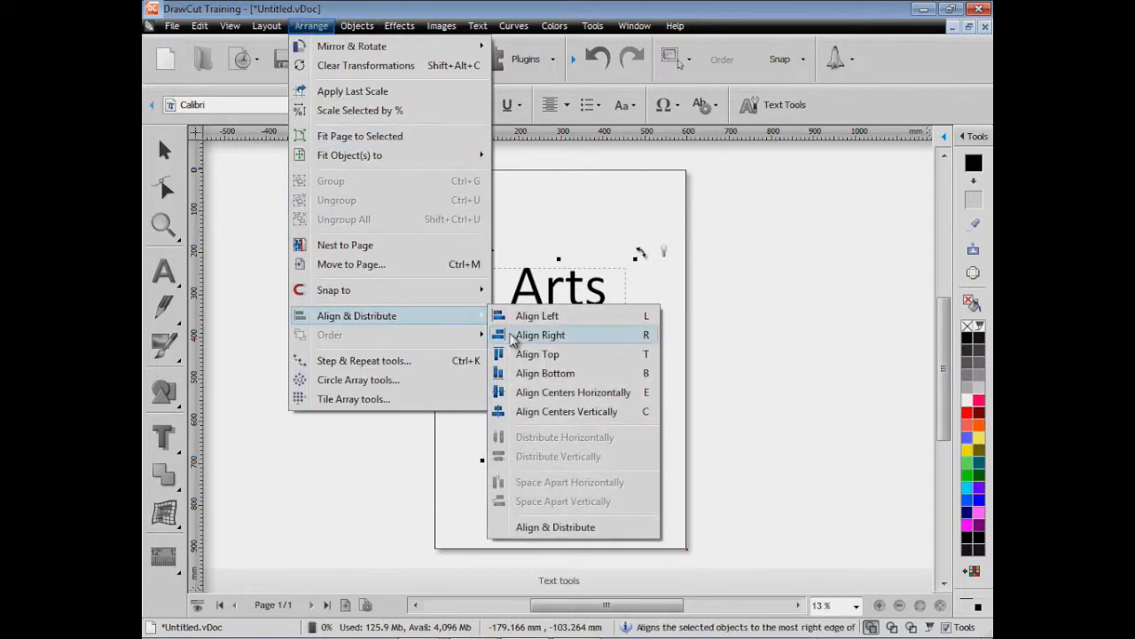
# - Align the Arts and Crafts text to the page centre horizontally via Align & Distribute
pyautogui.click(540, 334)
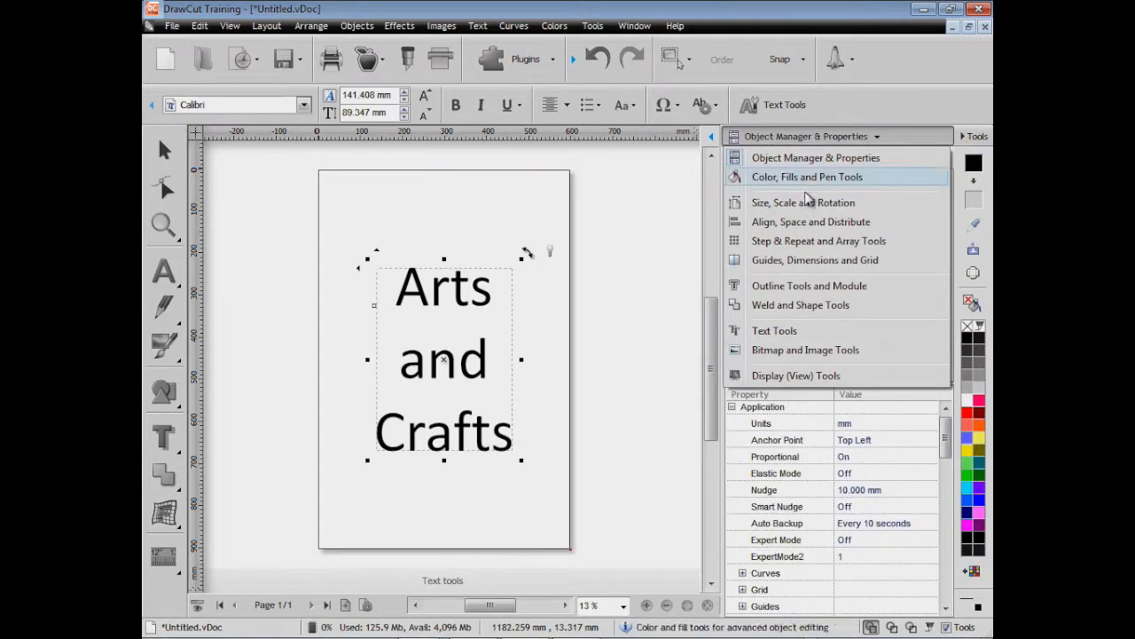
pyautogui.click(810, 221)
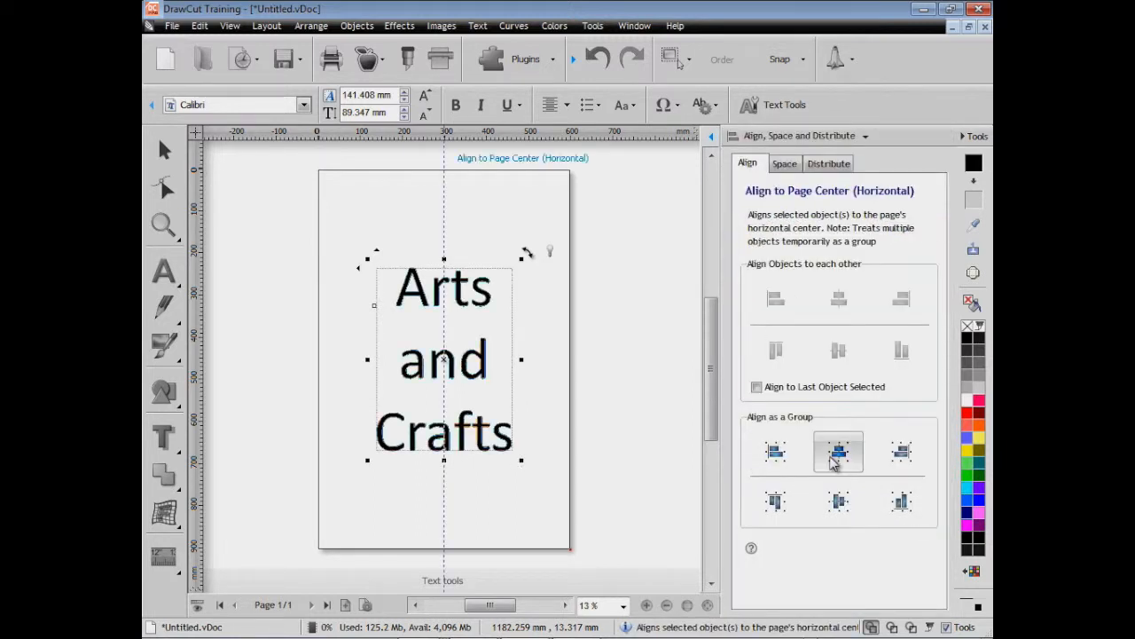
pyautogui.click(775, 451)
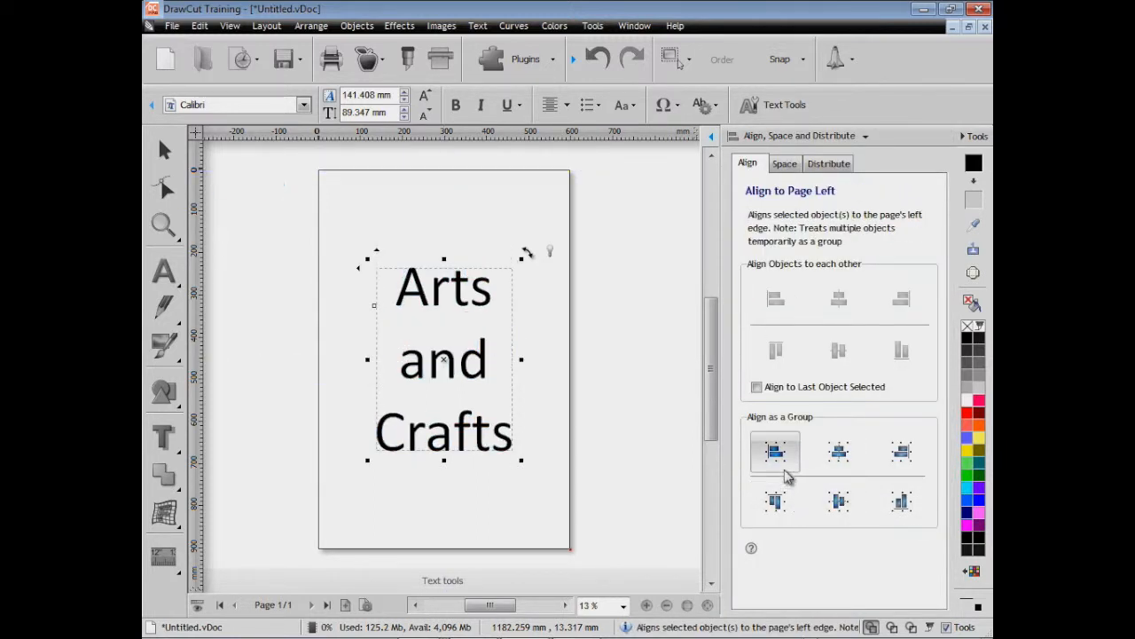
pyautogui.click(901, 501)
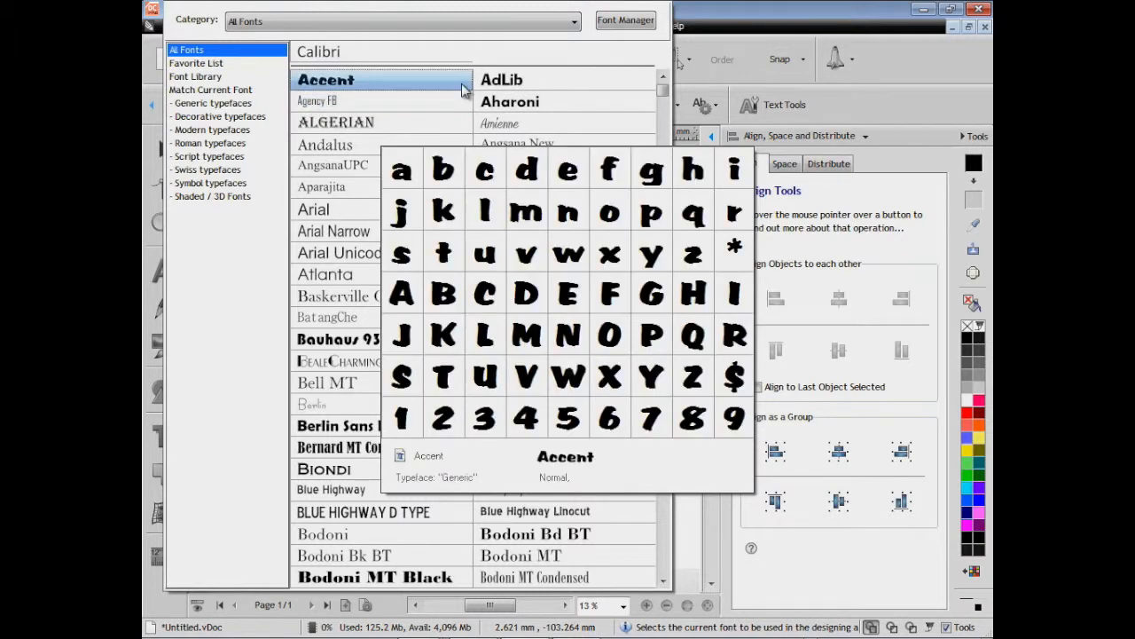
# - Apply the Aharoni font to Arts and Crafts and show the Text Tools panel
pyautogui.click(509, 101)
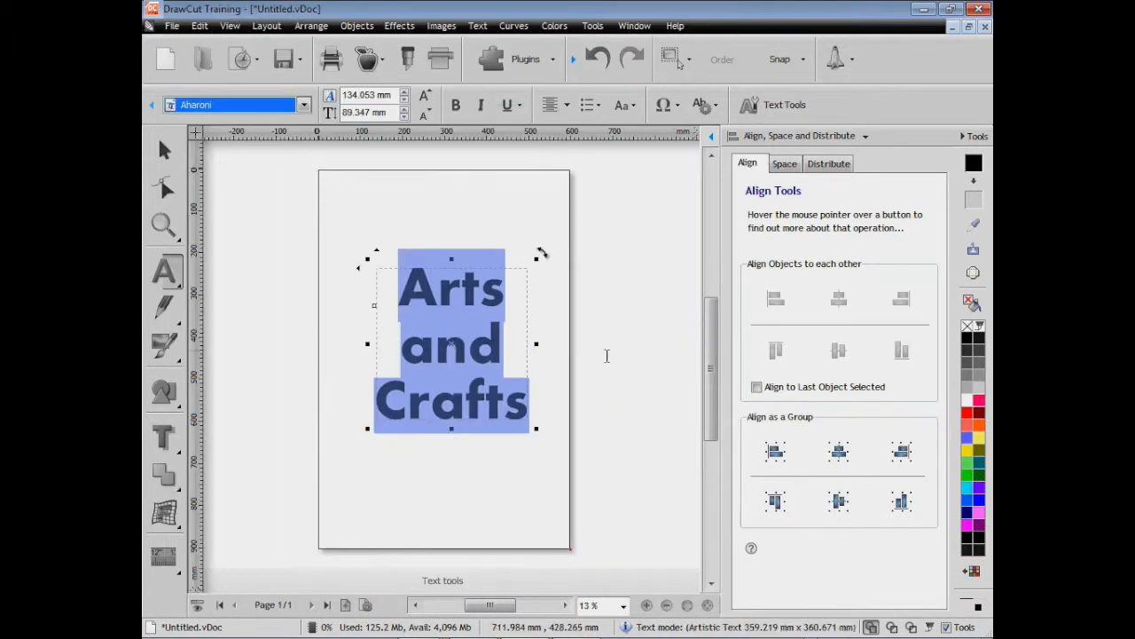
pyautogui.click(607, 356)
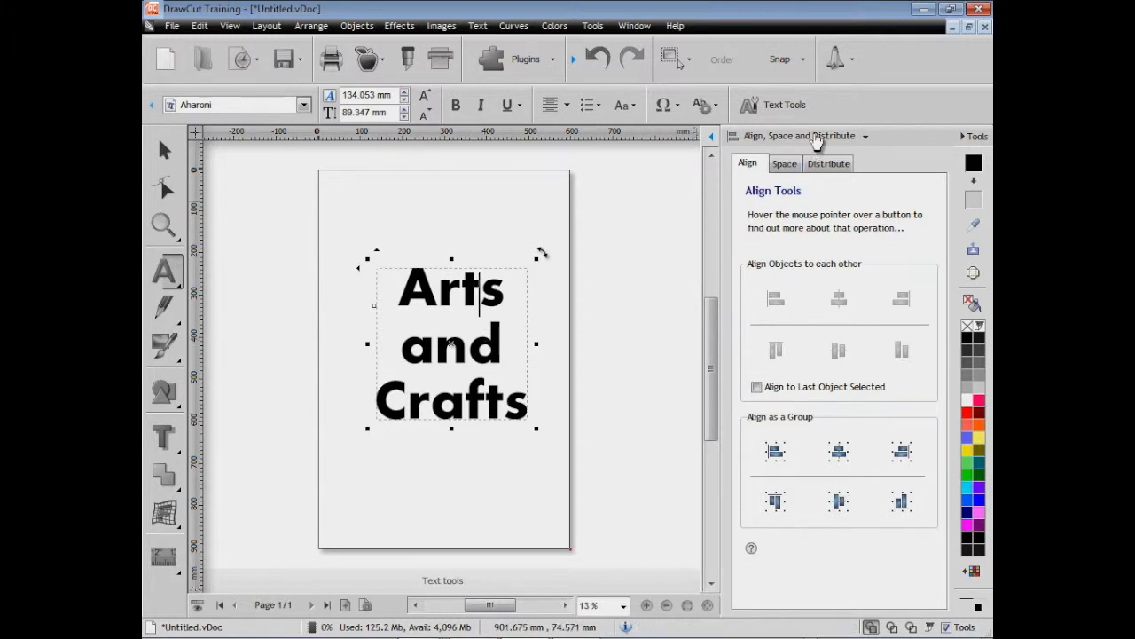
pyautogui.click(865, 136)
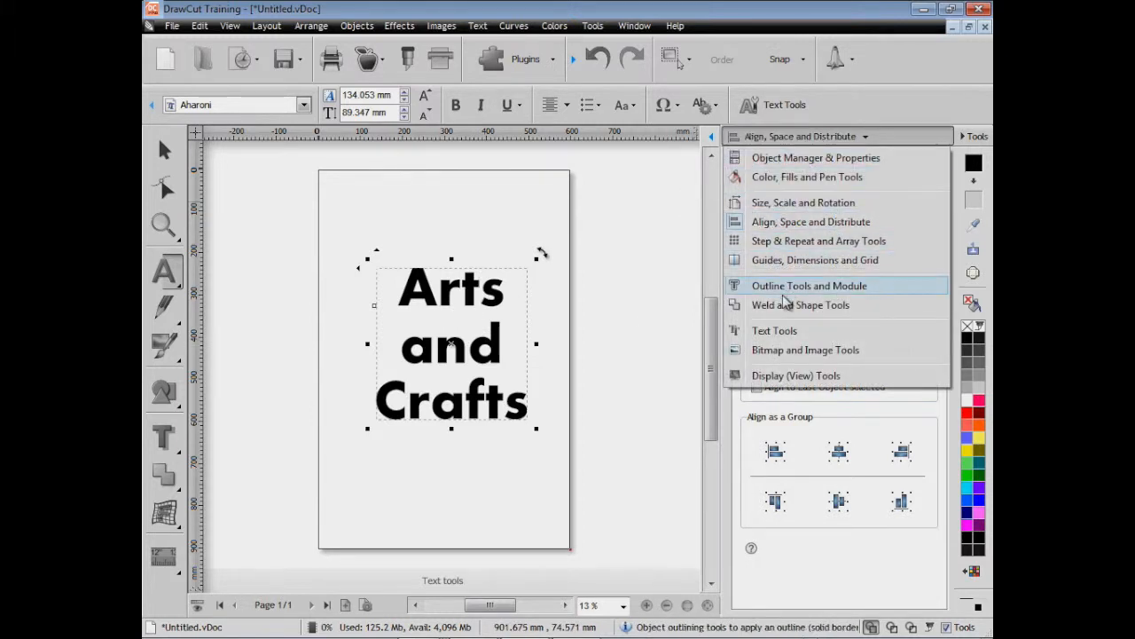
pyautogui.click(774, 330)
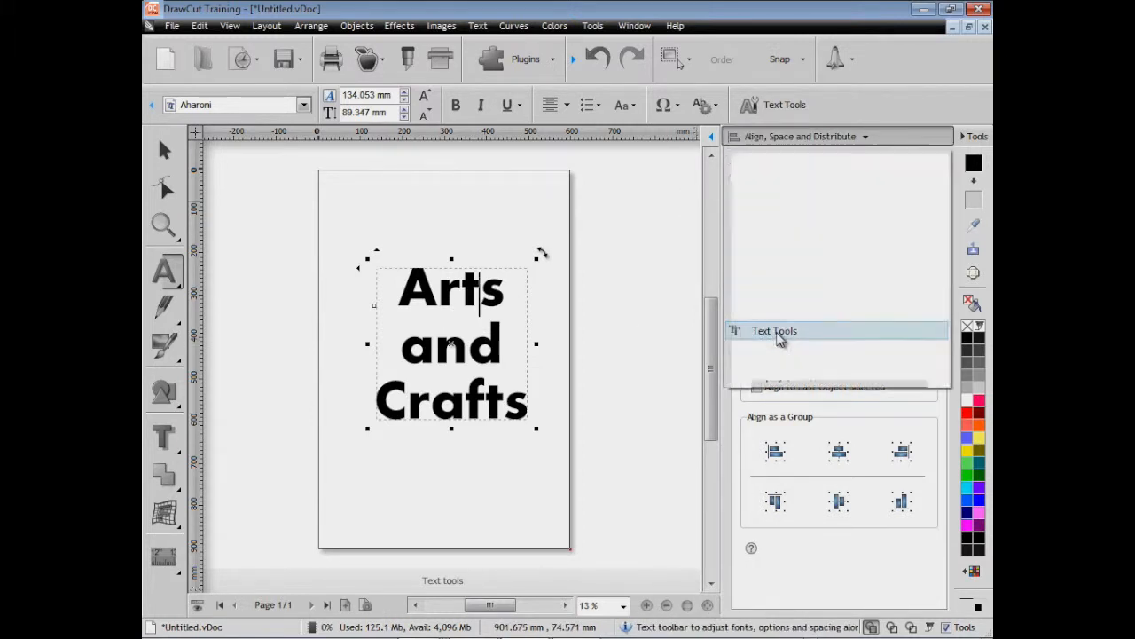
pyautogui.click(773, 330)
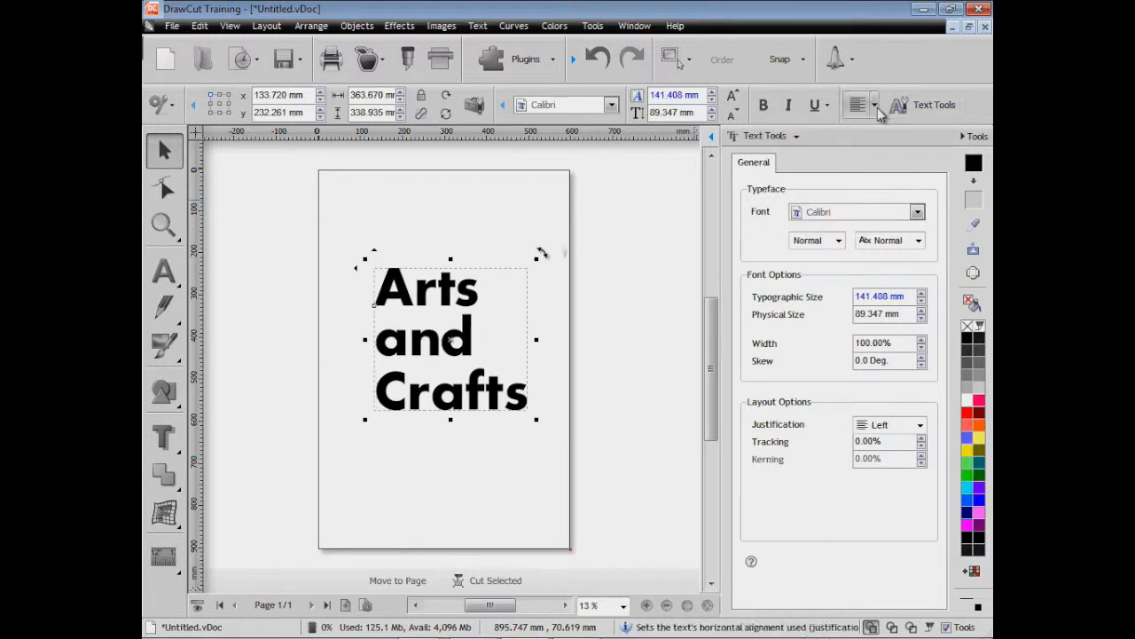
# - Drag the Arts and Crafts text slightly lower on the page
pyautogui.click(857, 104)
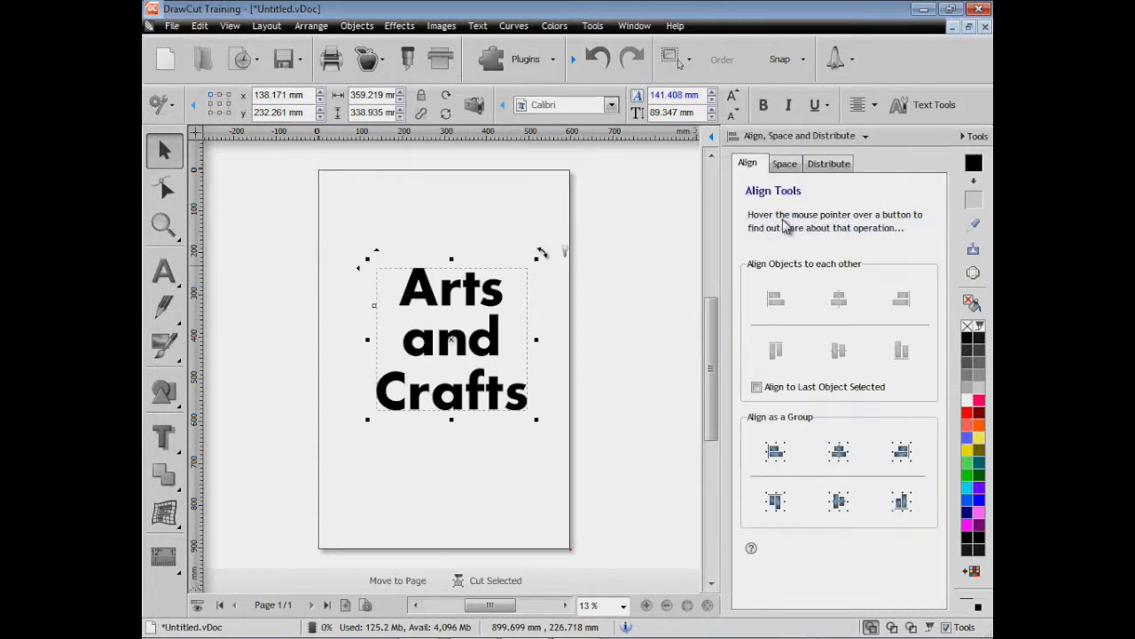
pyautogui.moveTo(452, 341); pyautogui.dragTo(444, 373)
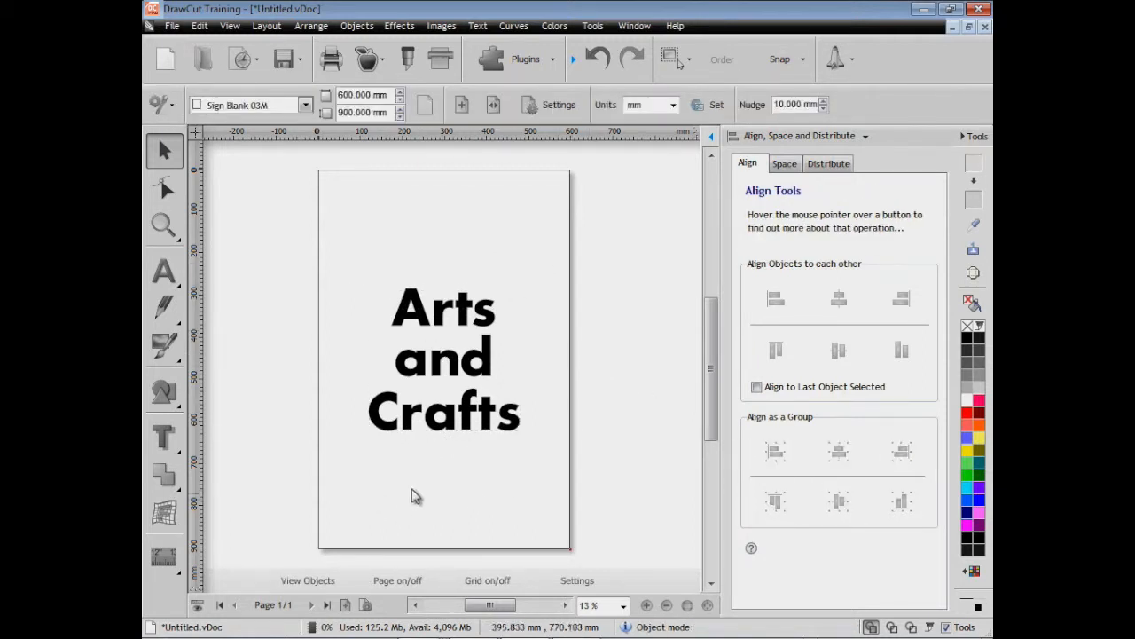
# - Draw an arrow shape near the page bottom, accept it and deselect
pyautogui.click(164, 391)
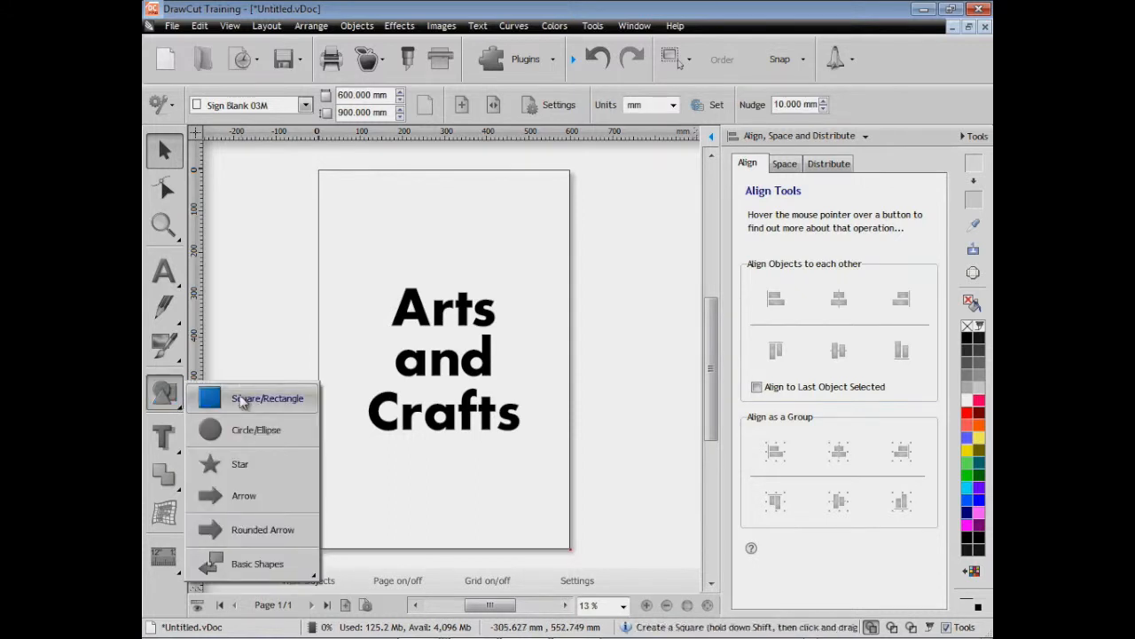
pyautogui.moveTo(253, 495)
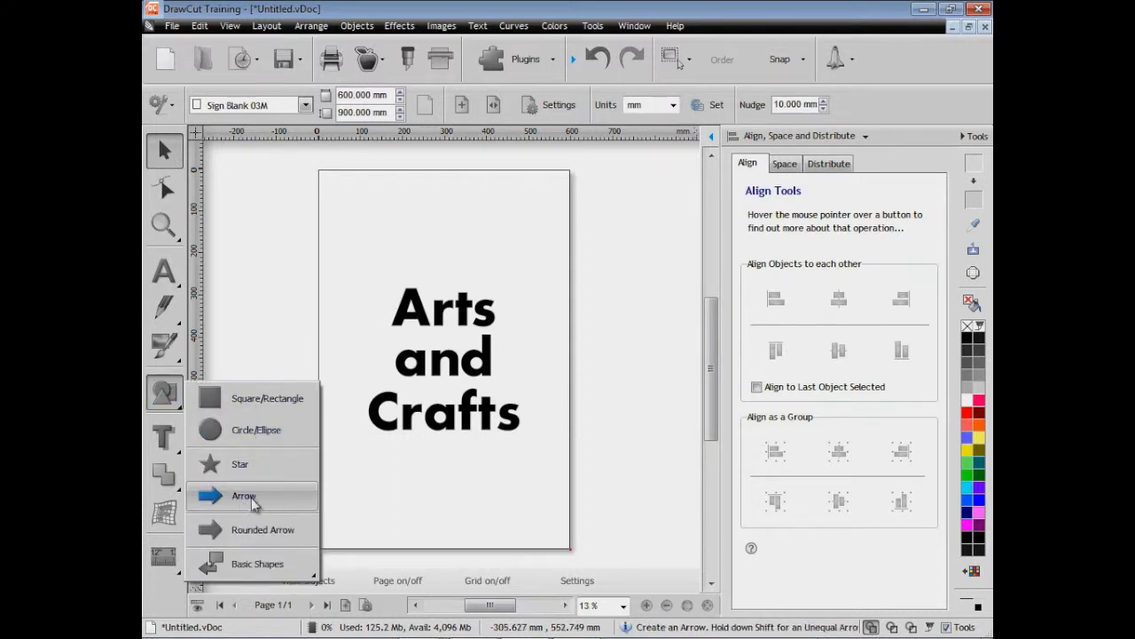
pyautogui.click(244, 495)
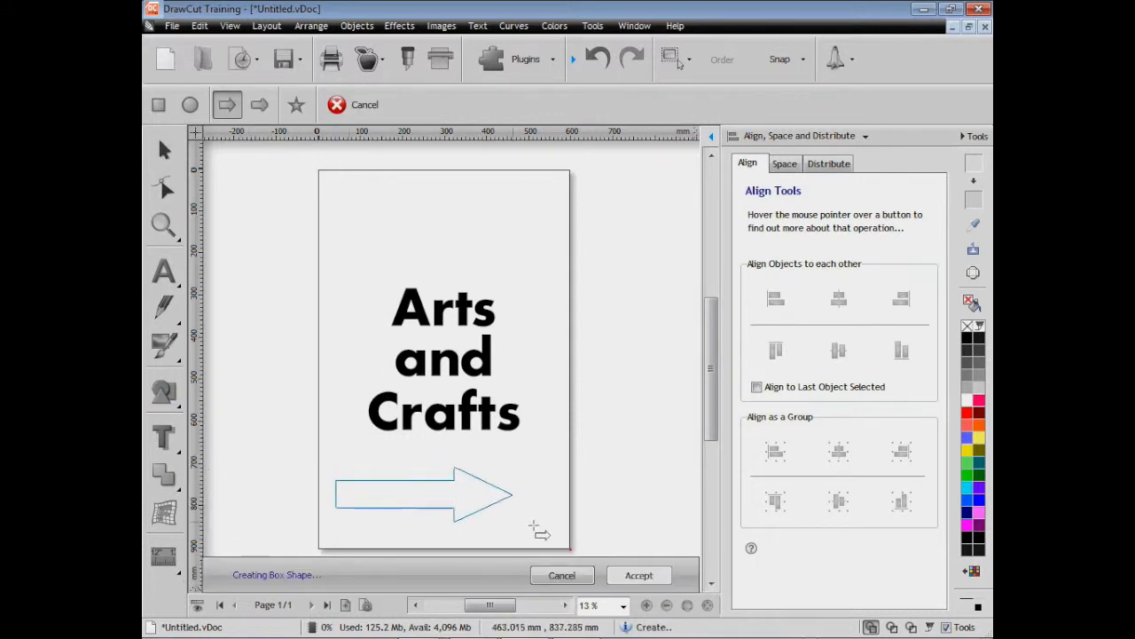
pyautogui.click(639, 575)
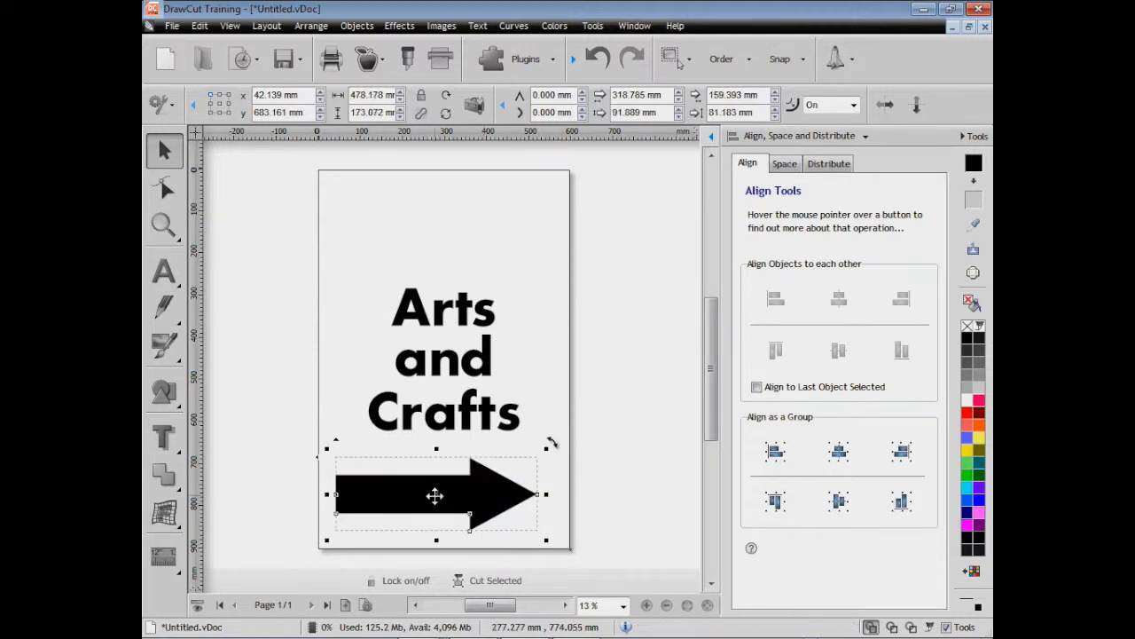
pyautogui.click(839, 452)
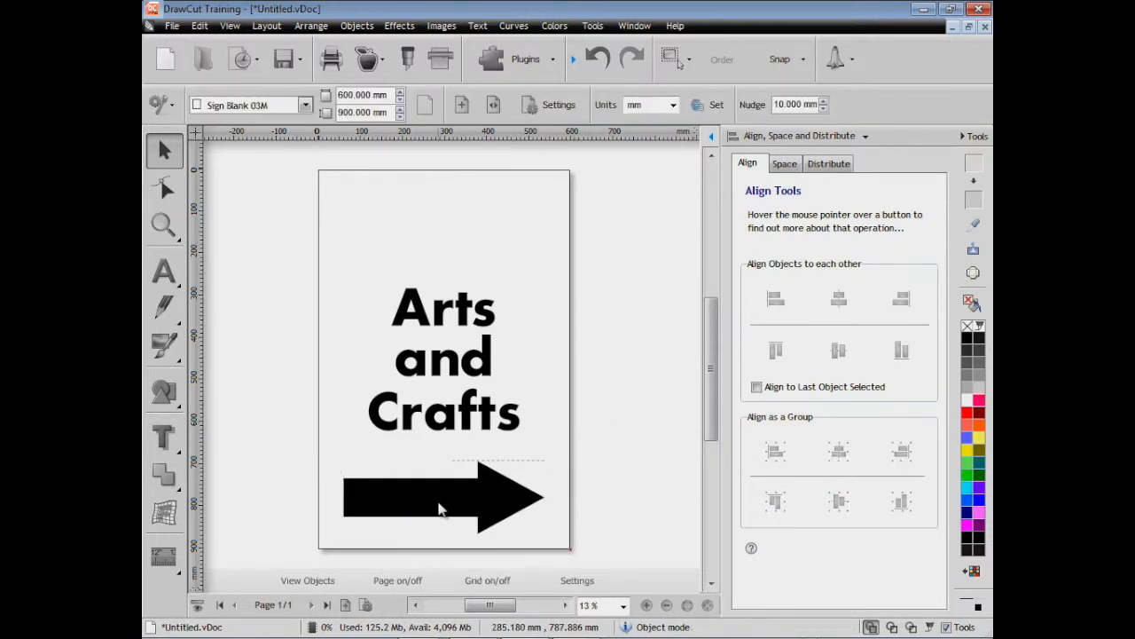
# - Type 'Now Open' as text and drag it onto the arrow
pyautogui.click(163, 273)
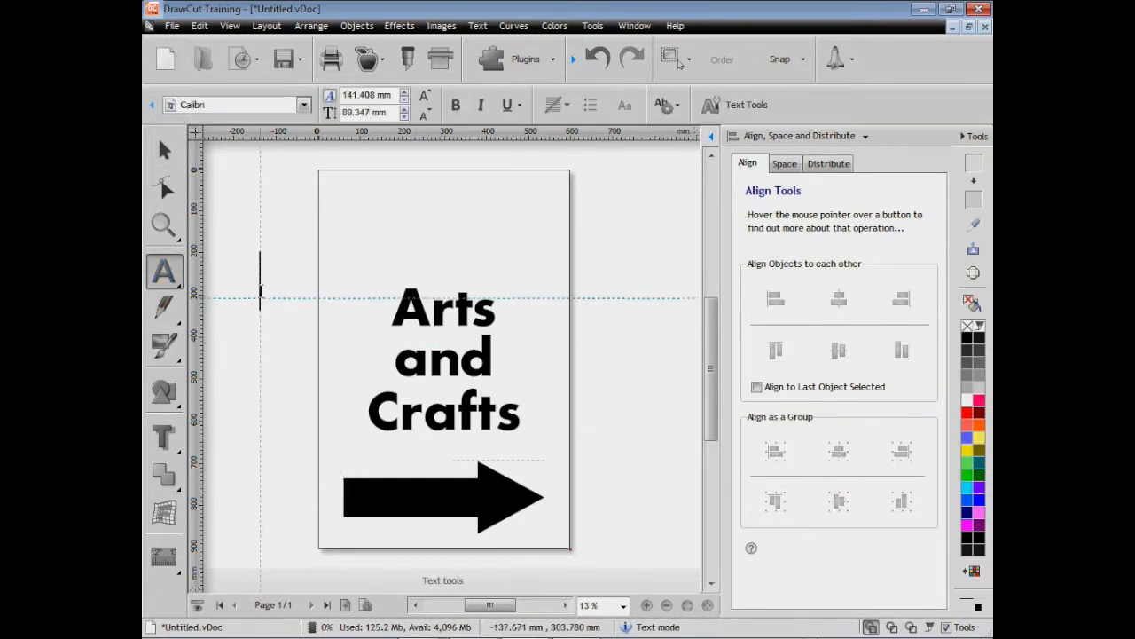
pyautogui.write('Now Open')
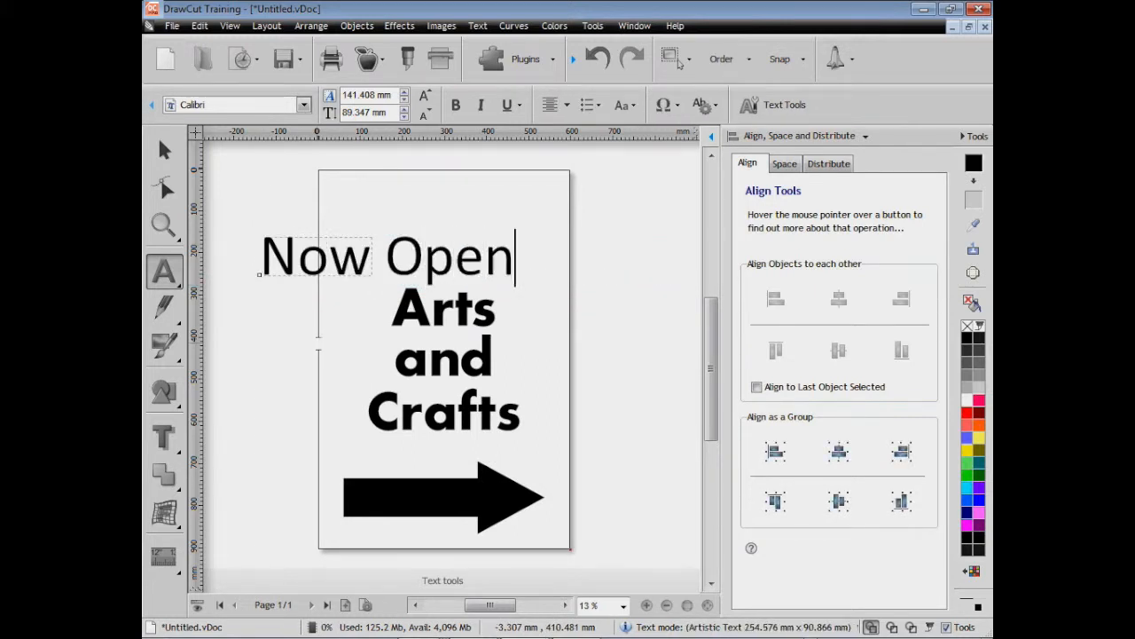
pyautogui.click(164, 151)
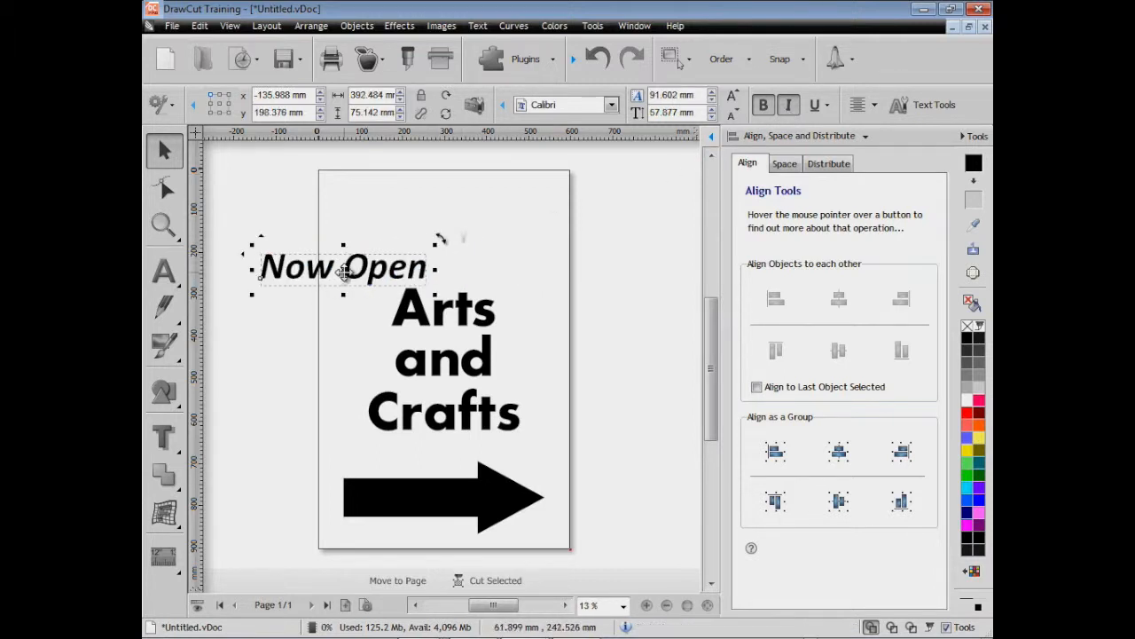
pyautogui.moveTo(343, 266); pyautogui.dragTo(435, 497)
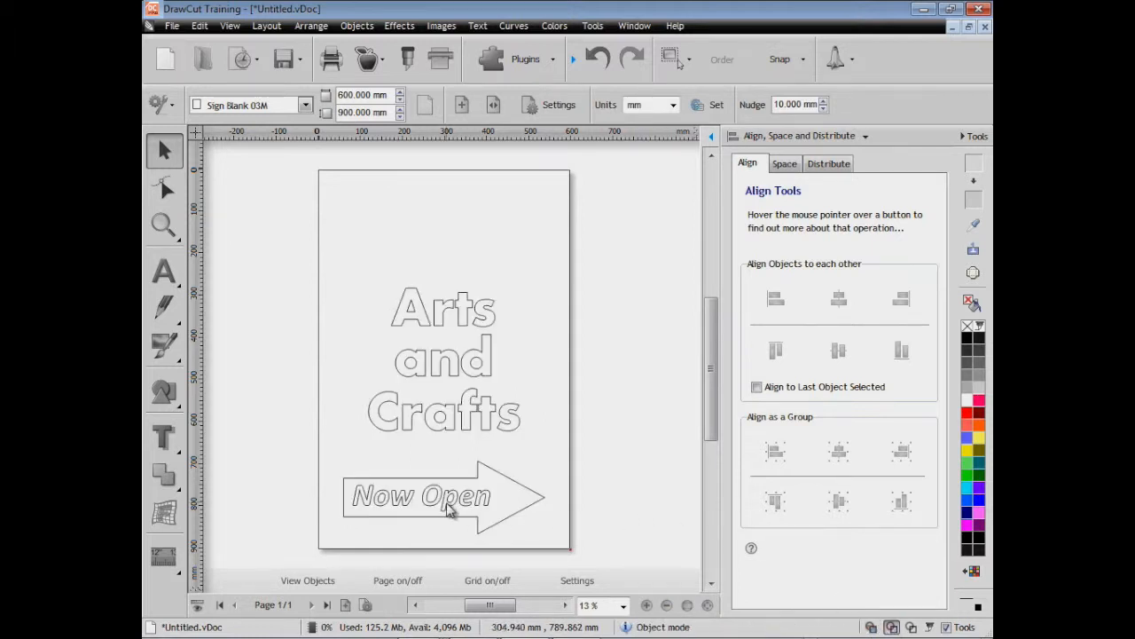
# - Select the Now Open text sitting on the arrow
pyautogui.click(422, 496)
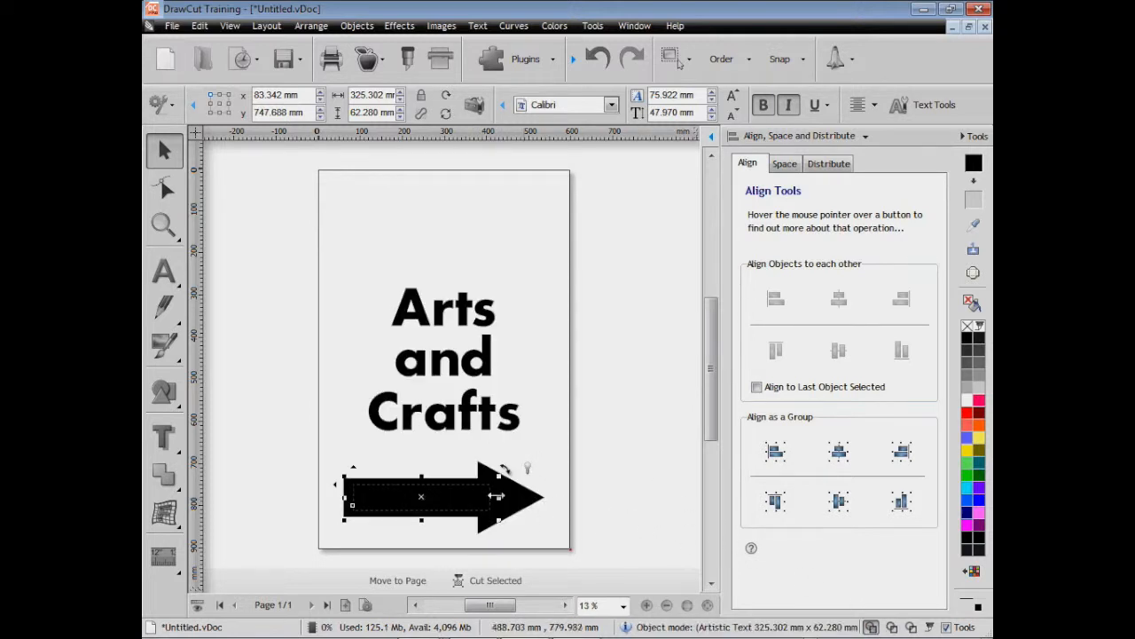
pyautogui.moveTo(973, 251)
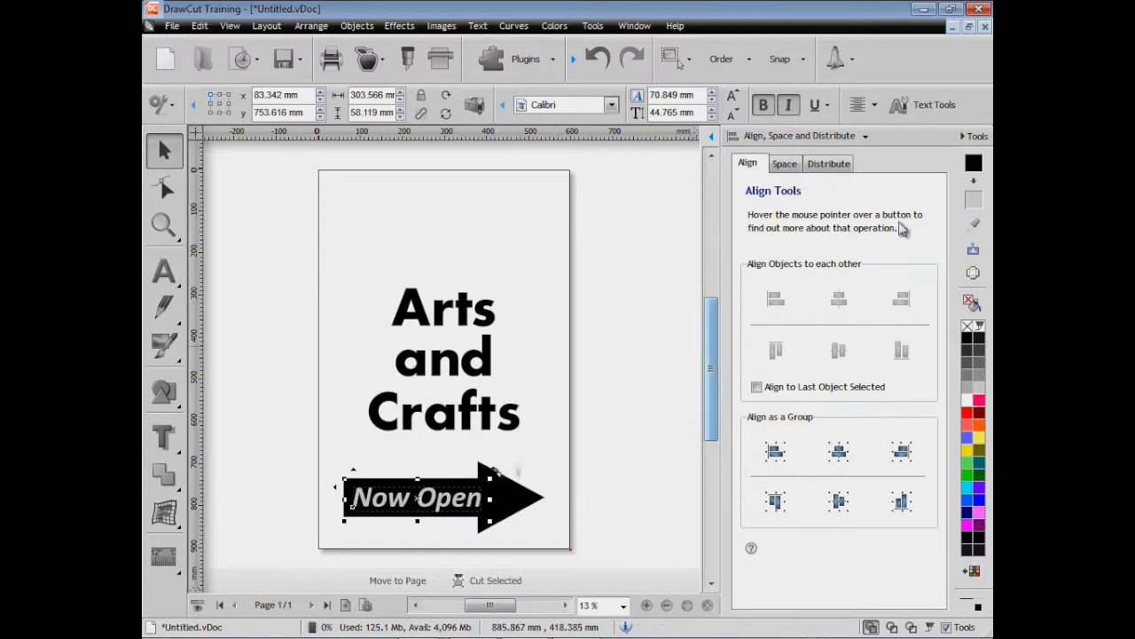
pyautogui.moveTo(974, 167)
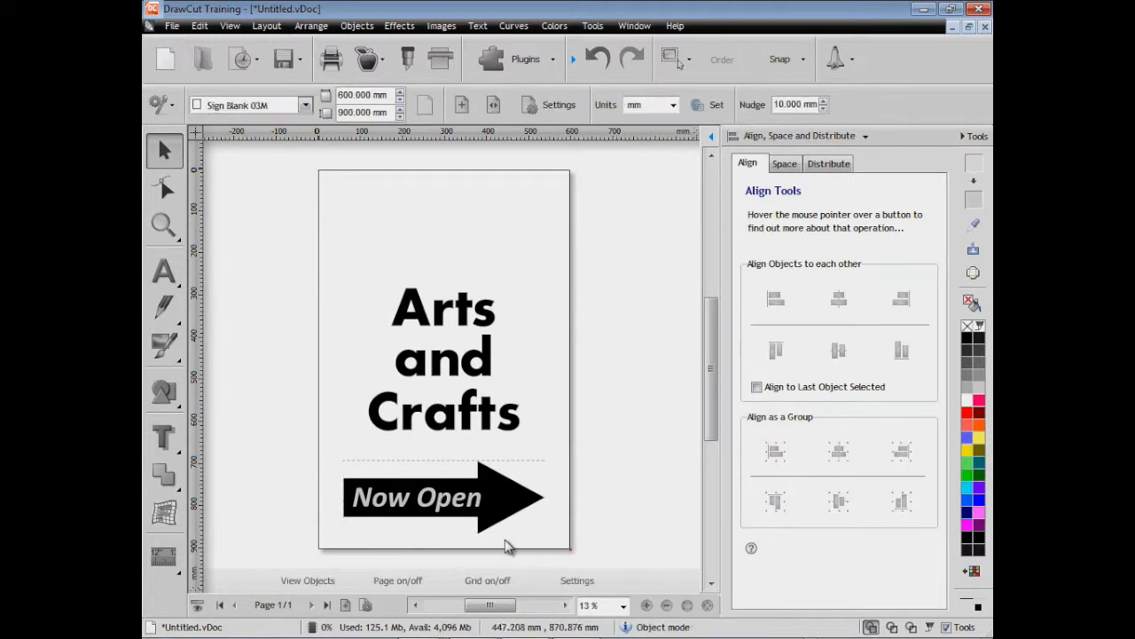
pyautogui.moveTo(612, 489)
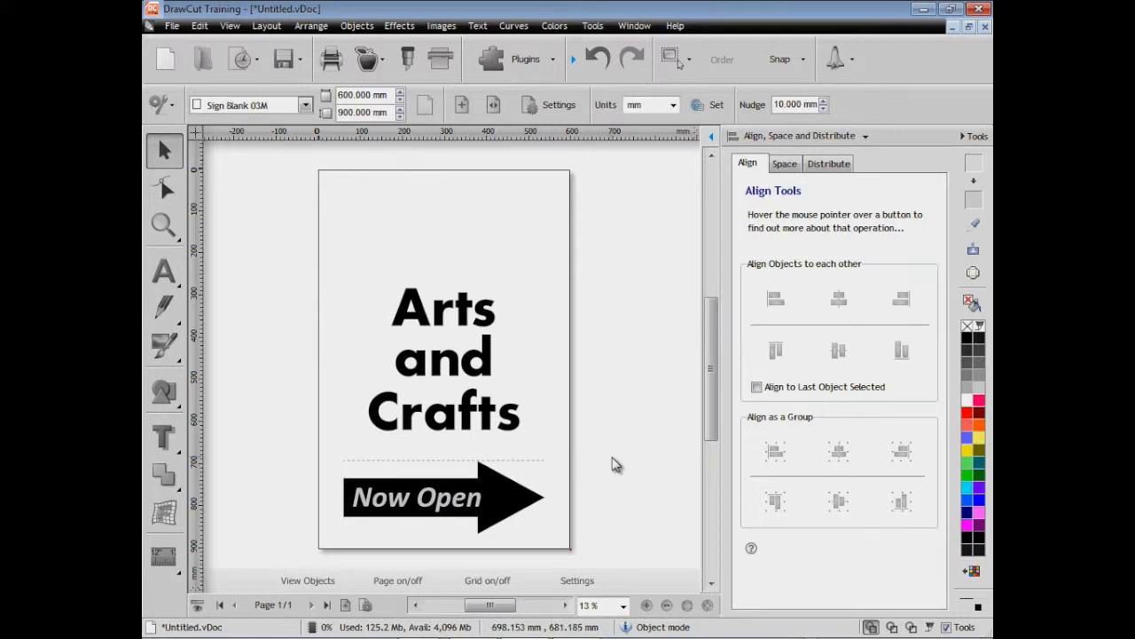
pyautogui.moveTo(498, 232)
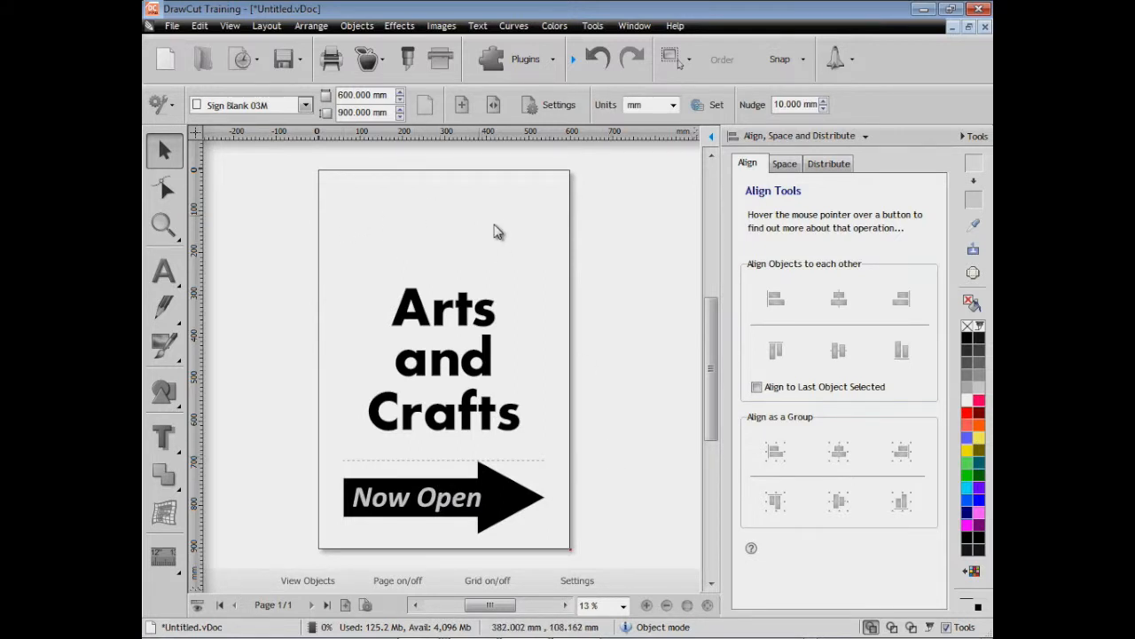
pyautogui.moveTo(167, 36)
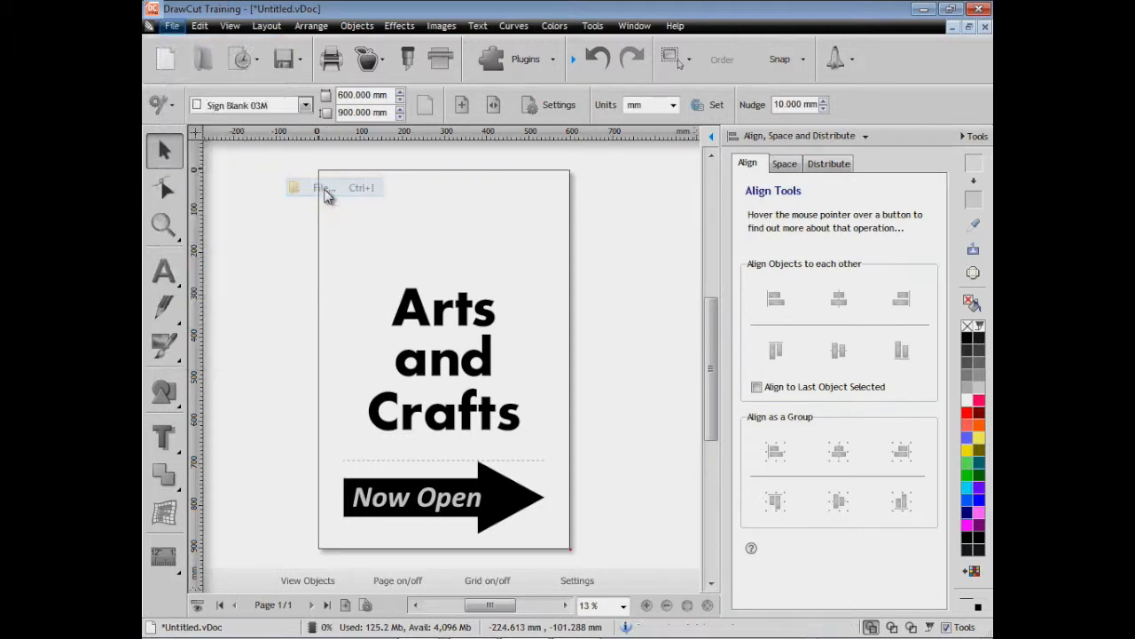
# - Import Butterfly_01.pdf onto the sign
pyautogui.click(321, 187)
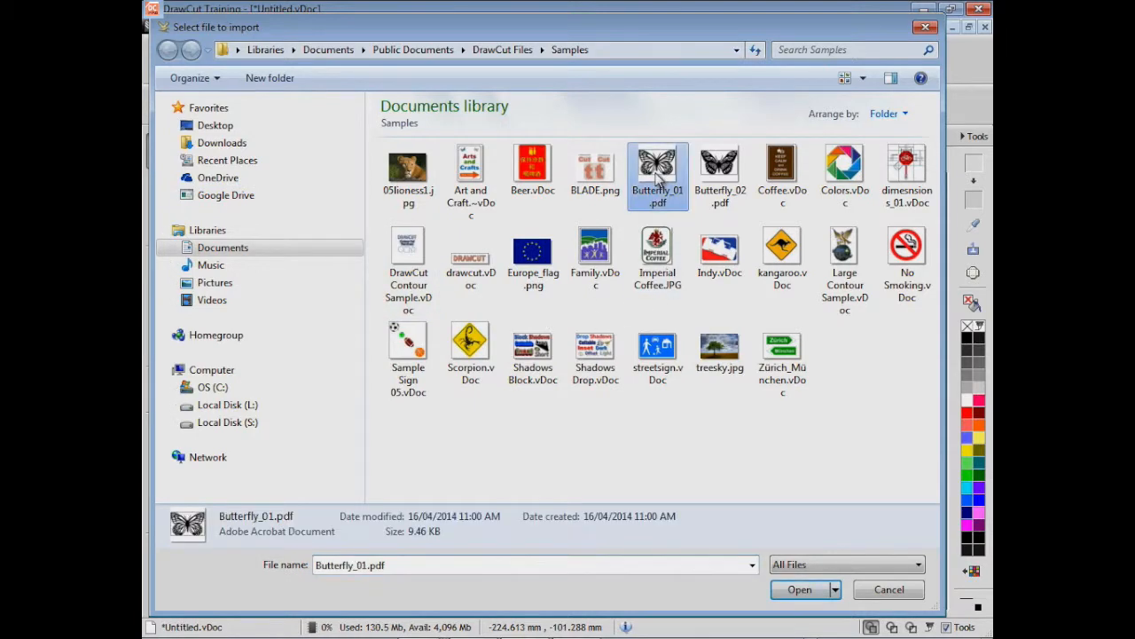
pyautogui.click(799, 589)
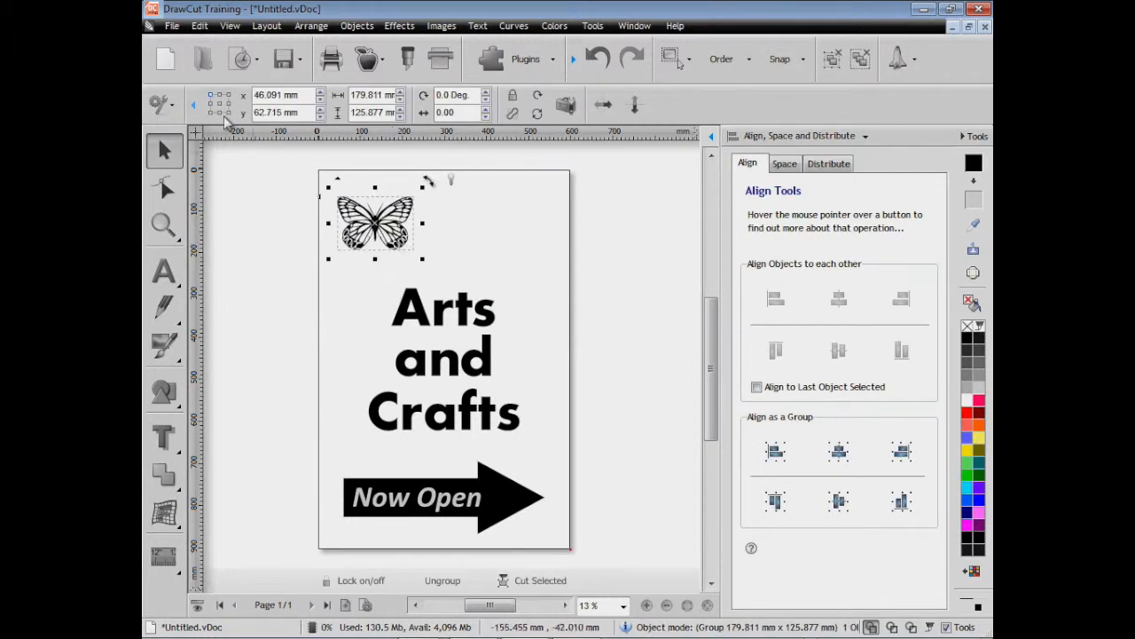
# - Start importing Butterfly_02.pdf through File > Import
pyautogui.click(172, 25)
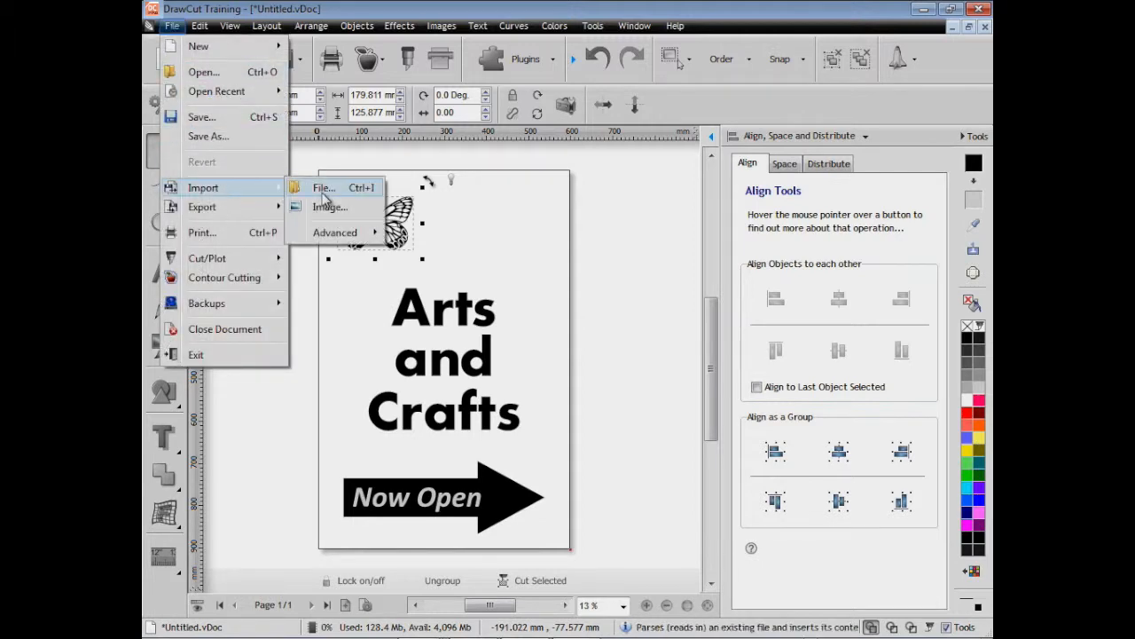
pyautogui.click(324, 187)
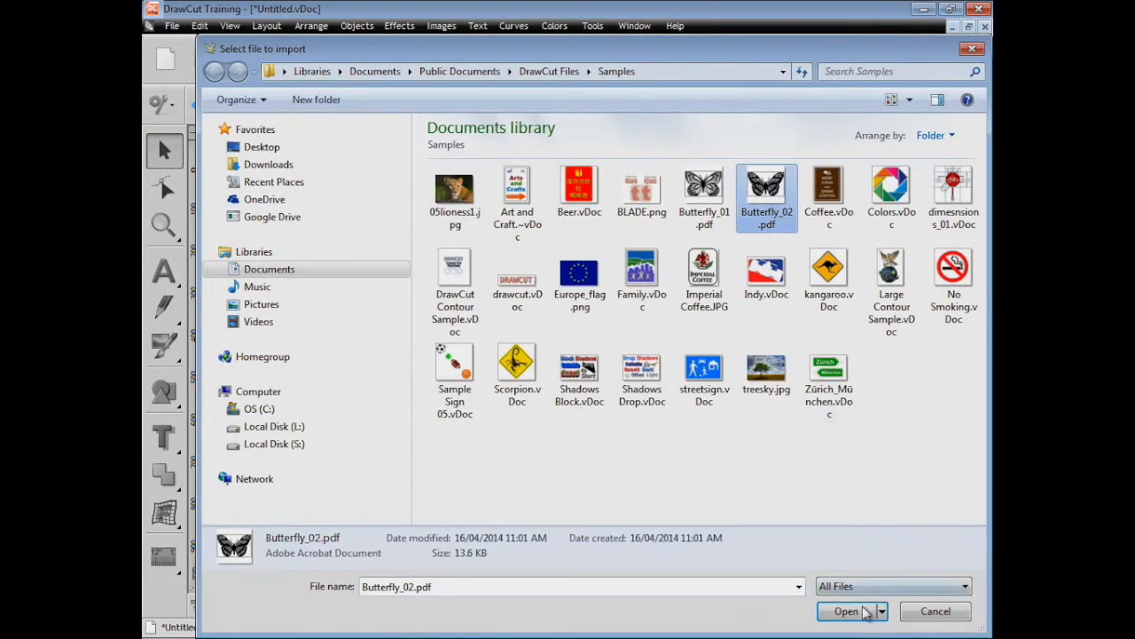
pyautogui.click(845, 610)
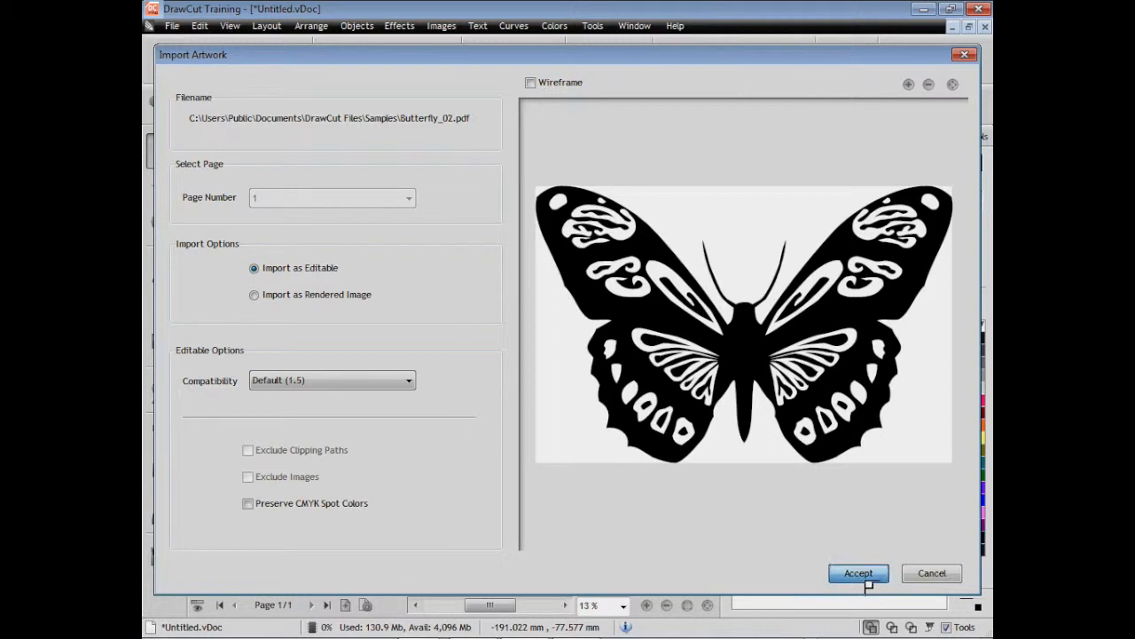
# - Accept the second butterfly, rotate it 45 degrees and move it near the top right
pyautogui.click(858, 572)
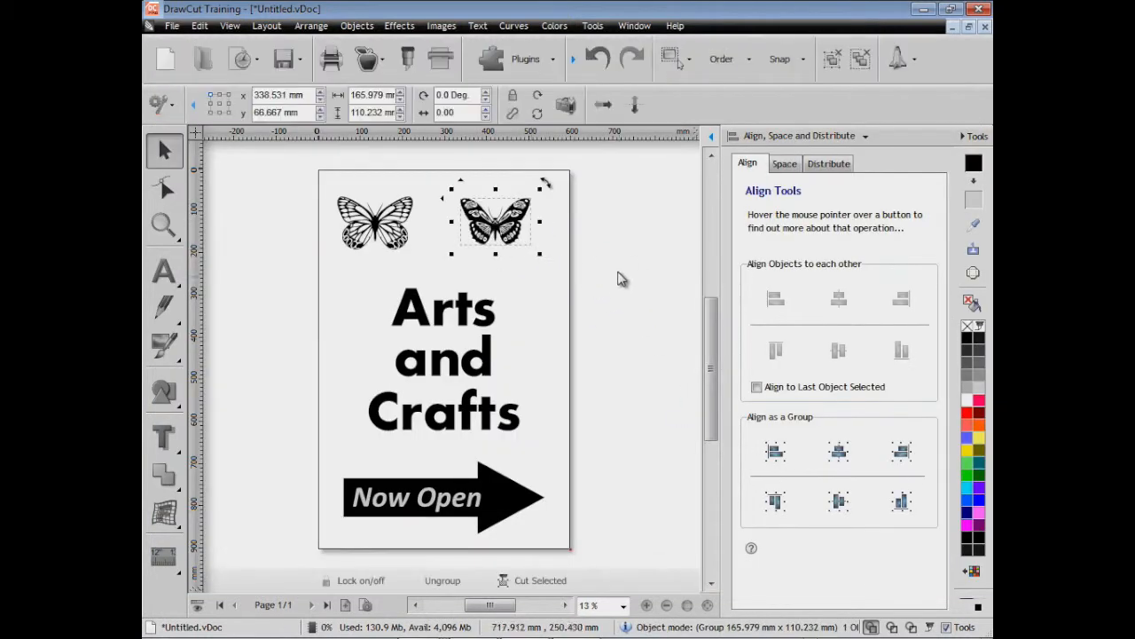
pyautogui.moveTo(554, 189)
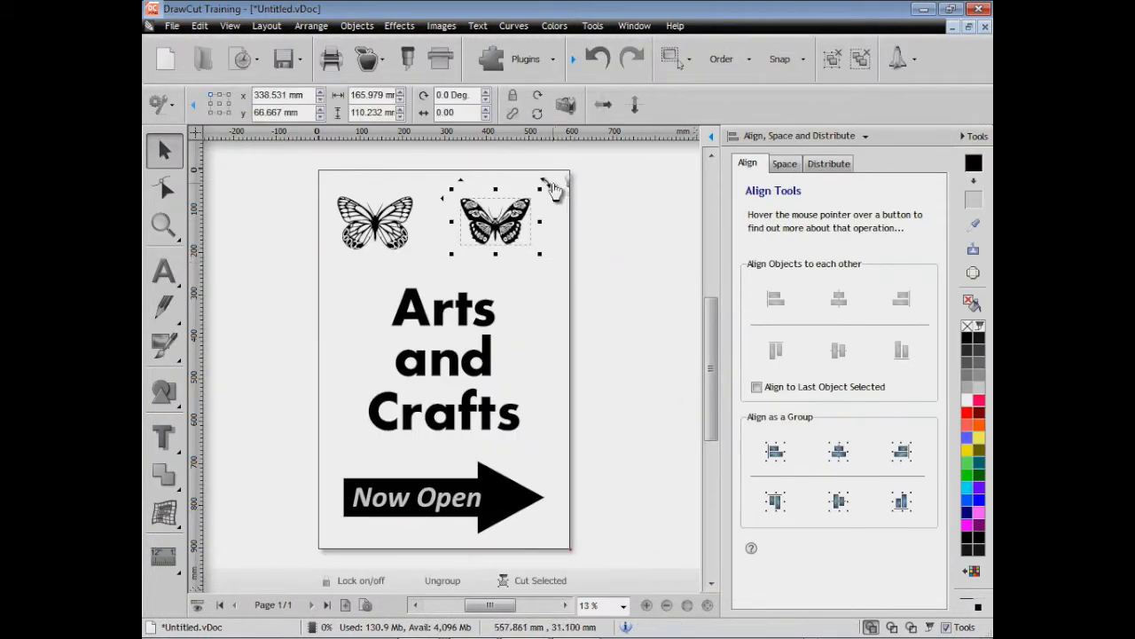
pyautogui.moveTo(554, 188)
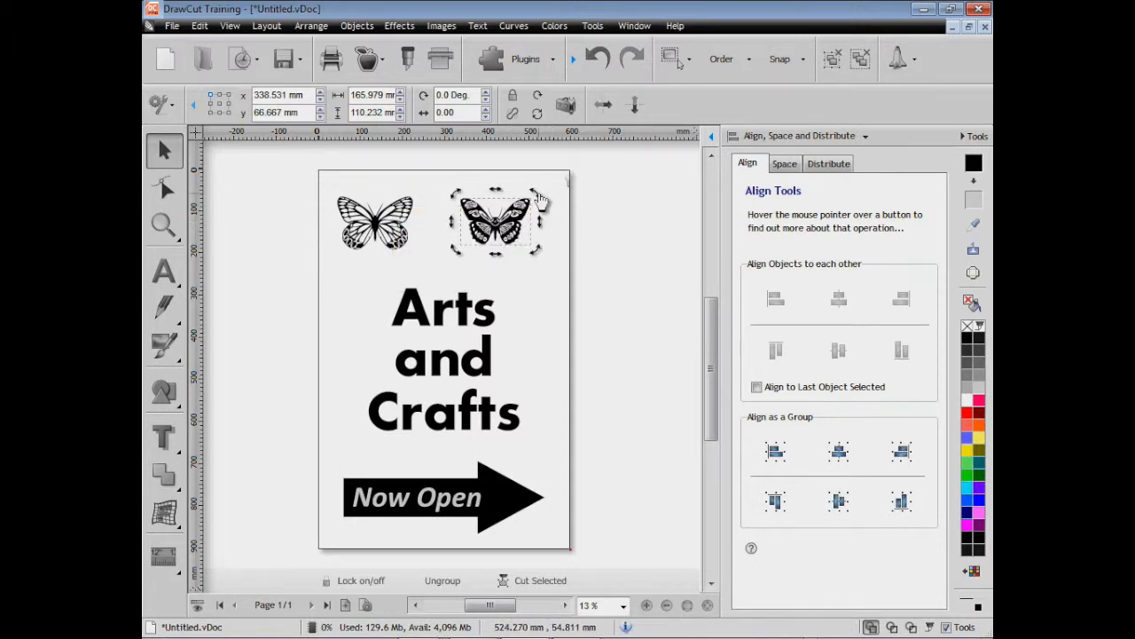
pyautogui.moveTo(499, 260)
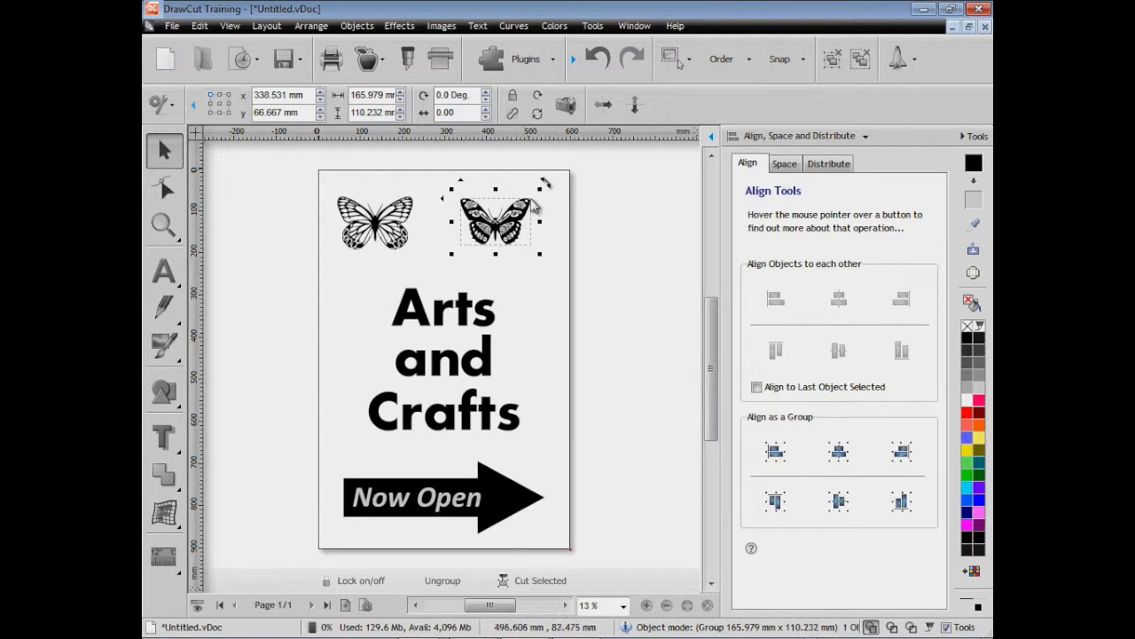
pyautogui.moveTo(543, 182); pyautogui.dragTo(554, 210)
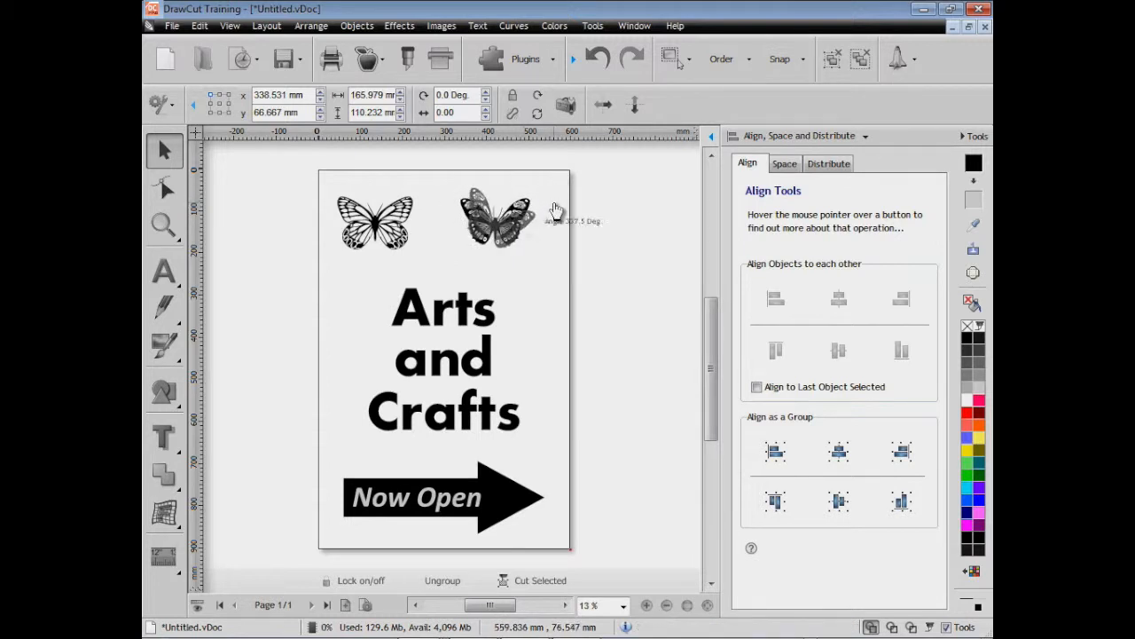
pyautogui.moveTo(550, 222); pyautogui.dragTo(559, 233)
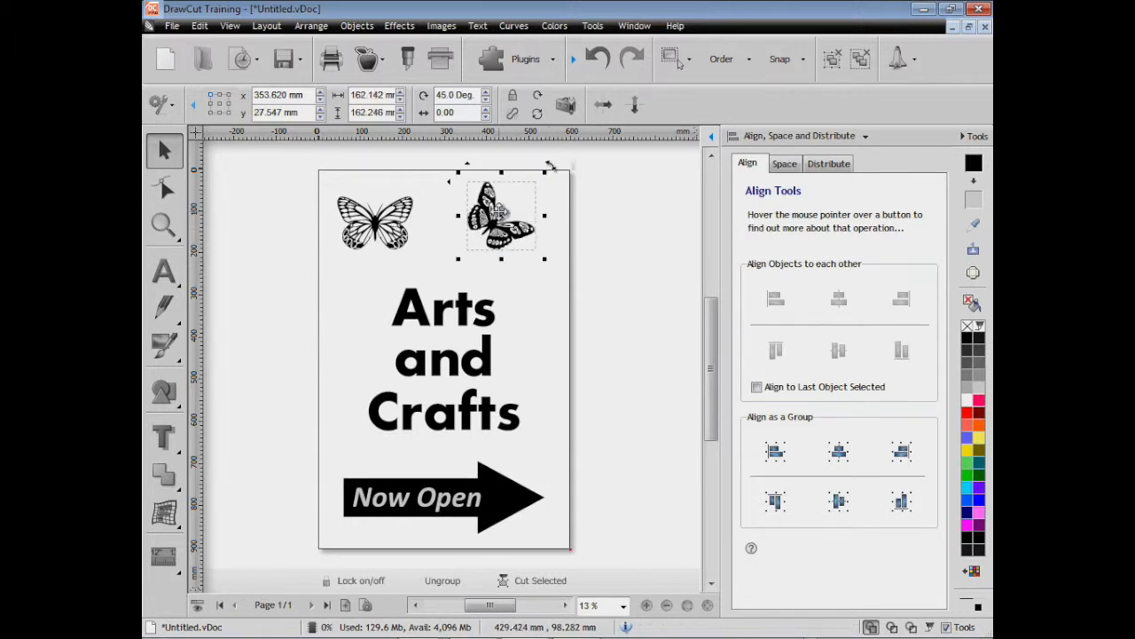
pyautogui.moveTo(499, 215); pyautogui.dragTo(522, 253)
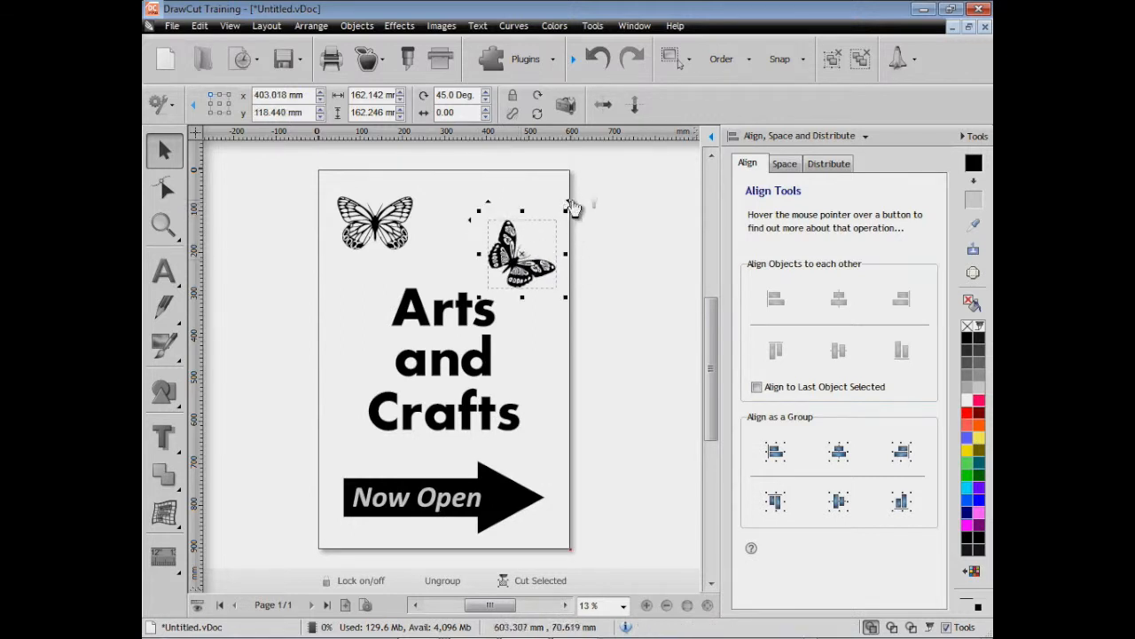
pyautogui.moveTo(521, 256); pyautogui.dragTo(375, 220)
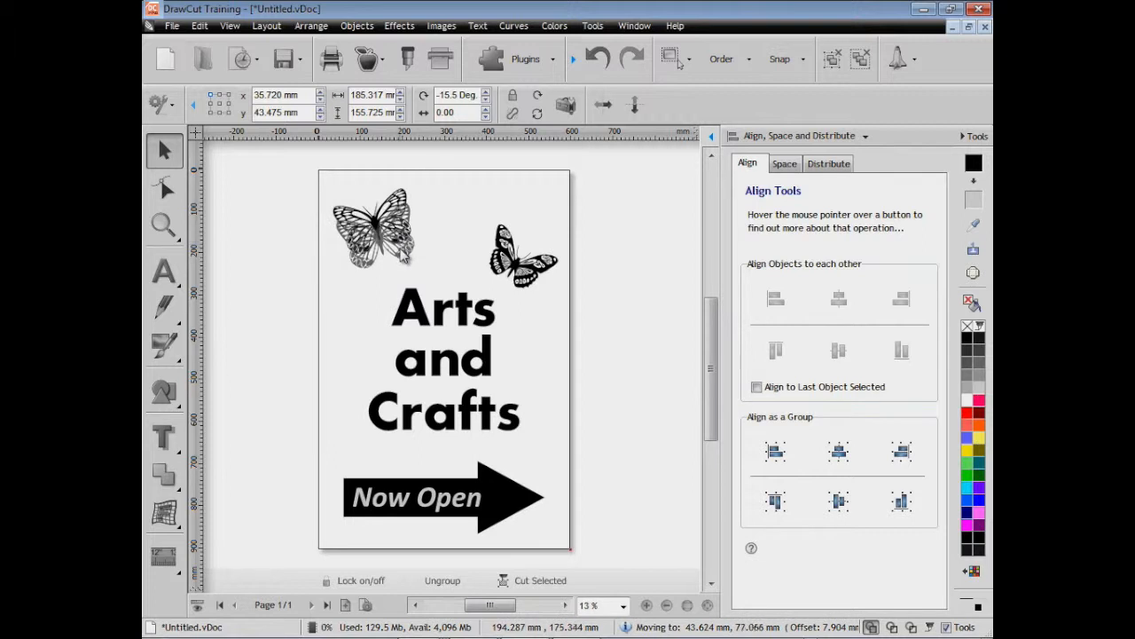
# - Show the Size, Scale and Rotation docker, shift the left butterfly, and nudge the text up
pyautogui.click(865, 136)
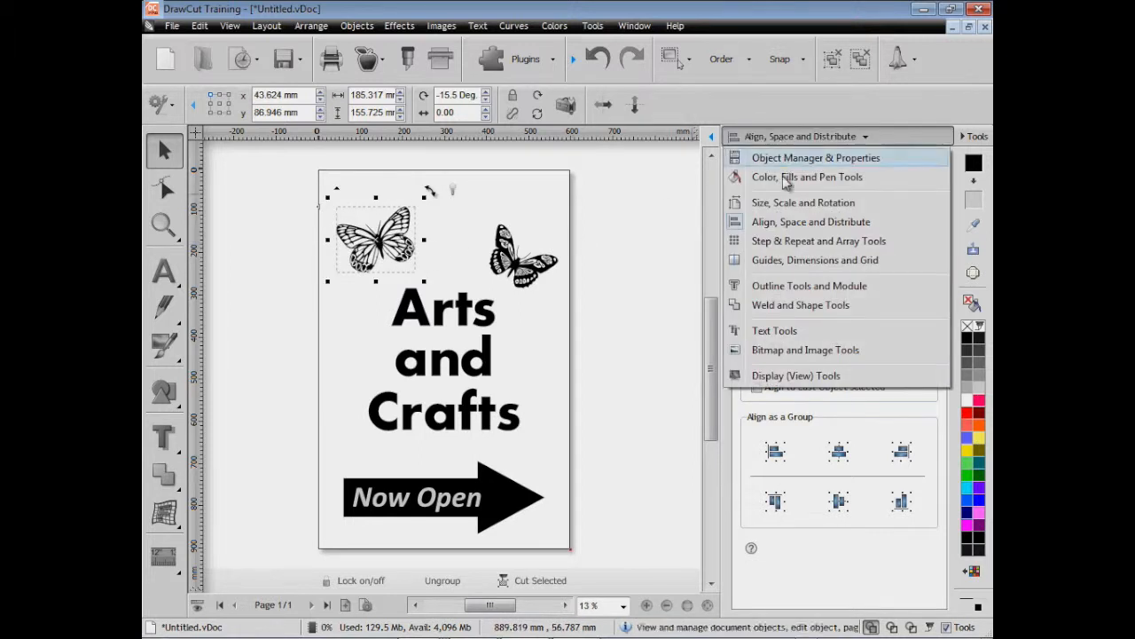
pyautogui.click(803, 203)
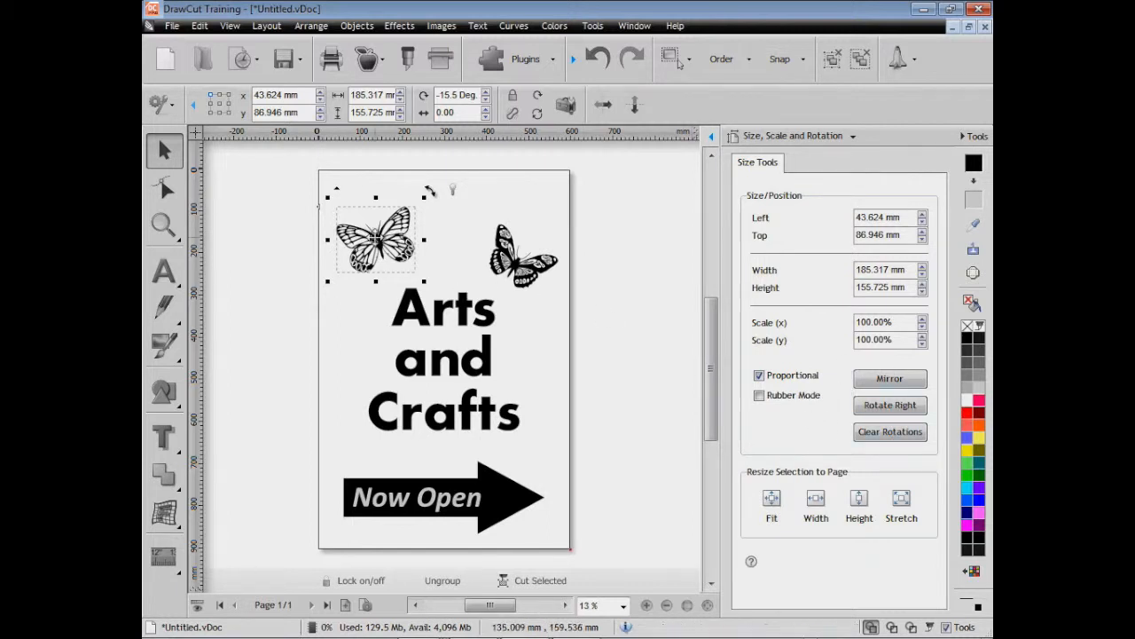
pyautogui.moveTo(375, 239); pyautogui.dragTo(373, 221)
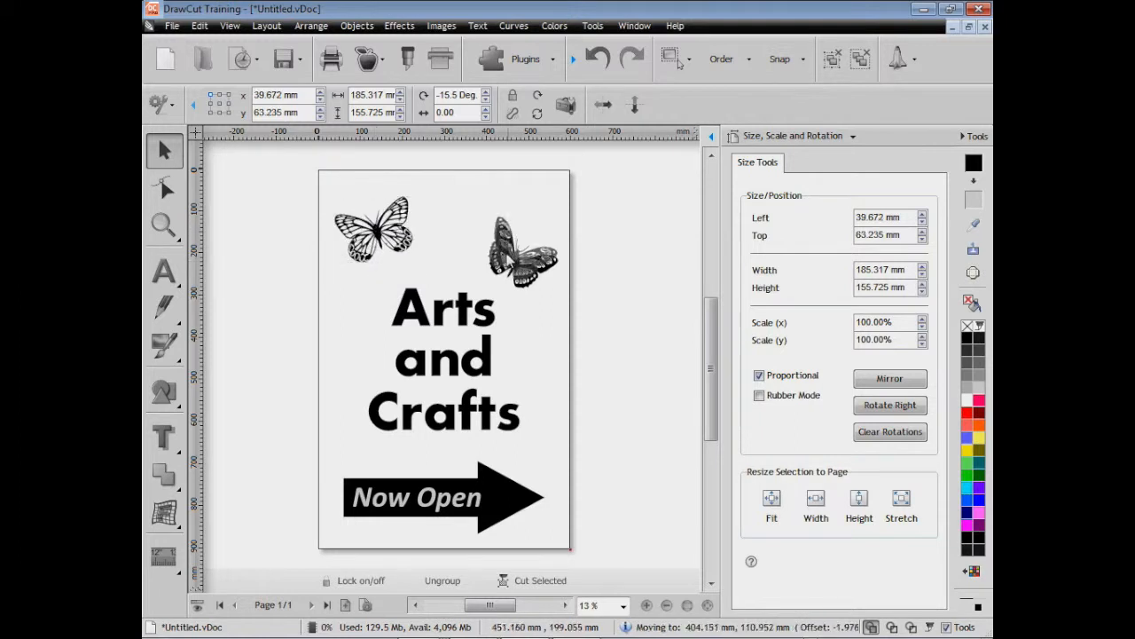
pyautogui.click(444, 360)
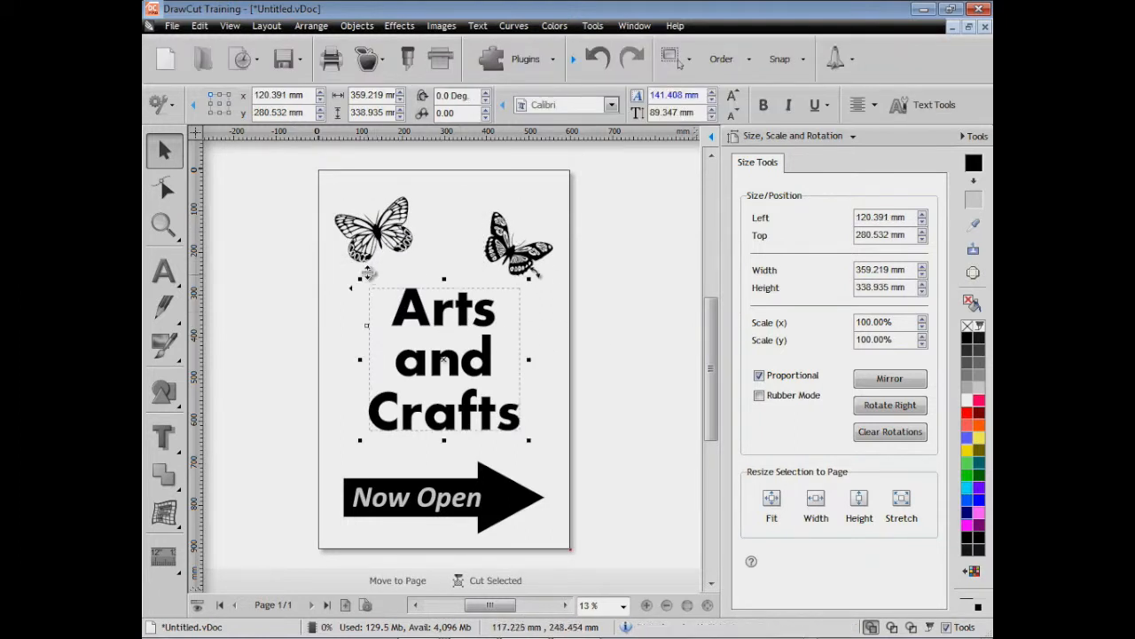
pyautogui.click(648, 335)
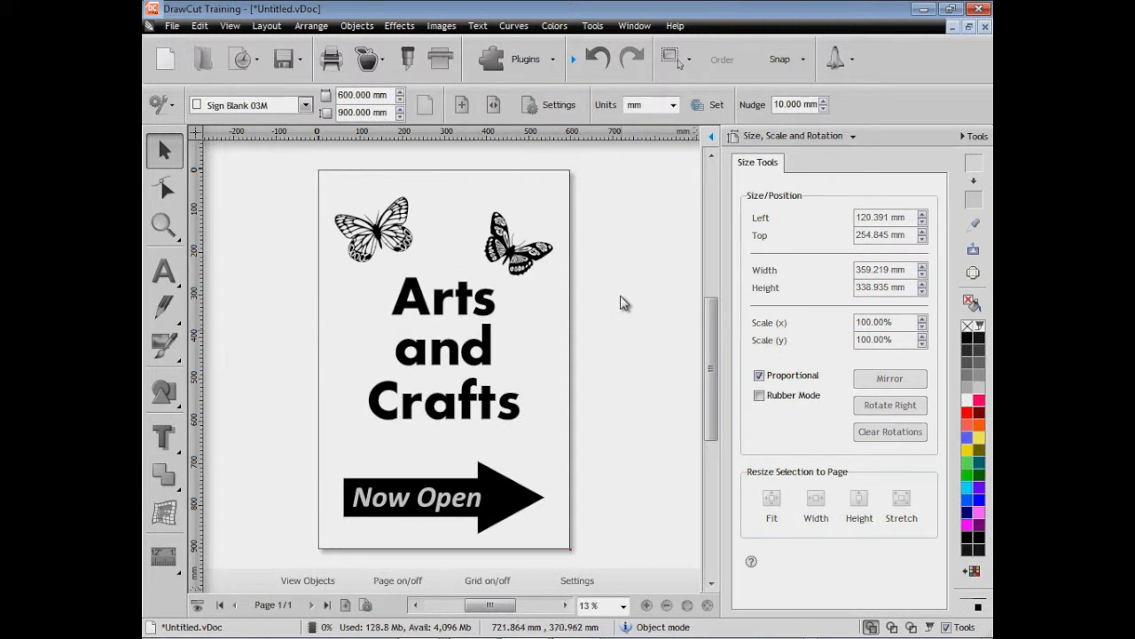
pyautogui.moveTo(620, 335)
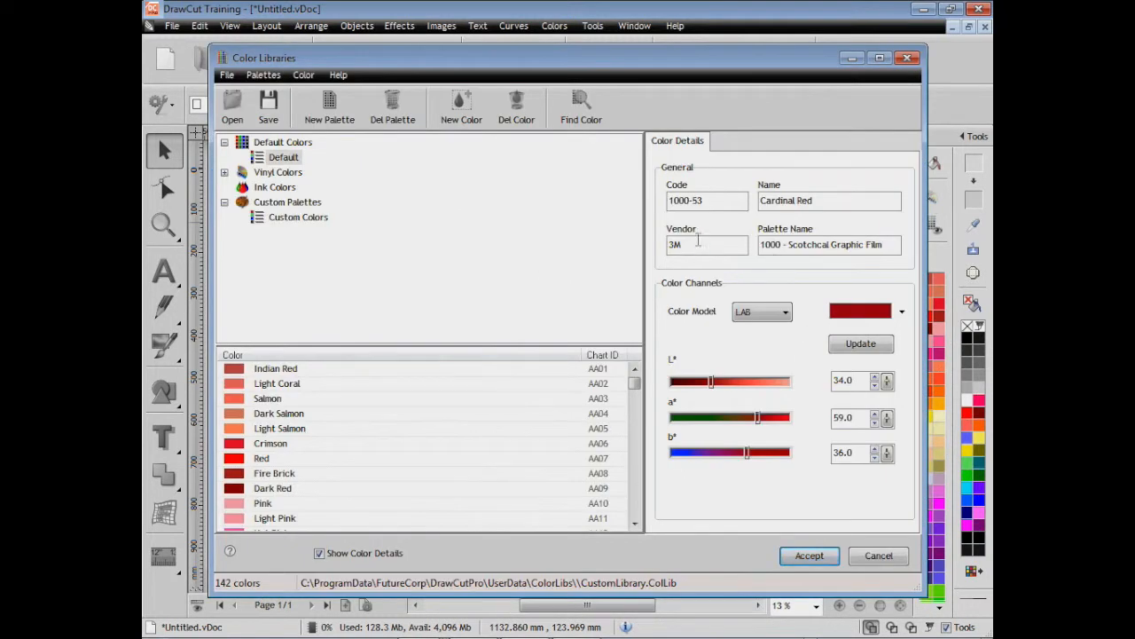
# - Load the 3M '1000 - Scotchcal Graphic Film' vinyl palette from Color Libraries
pyautogui.click(635, 399)
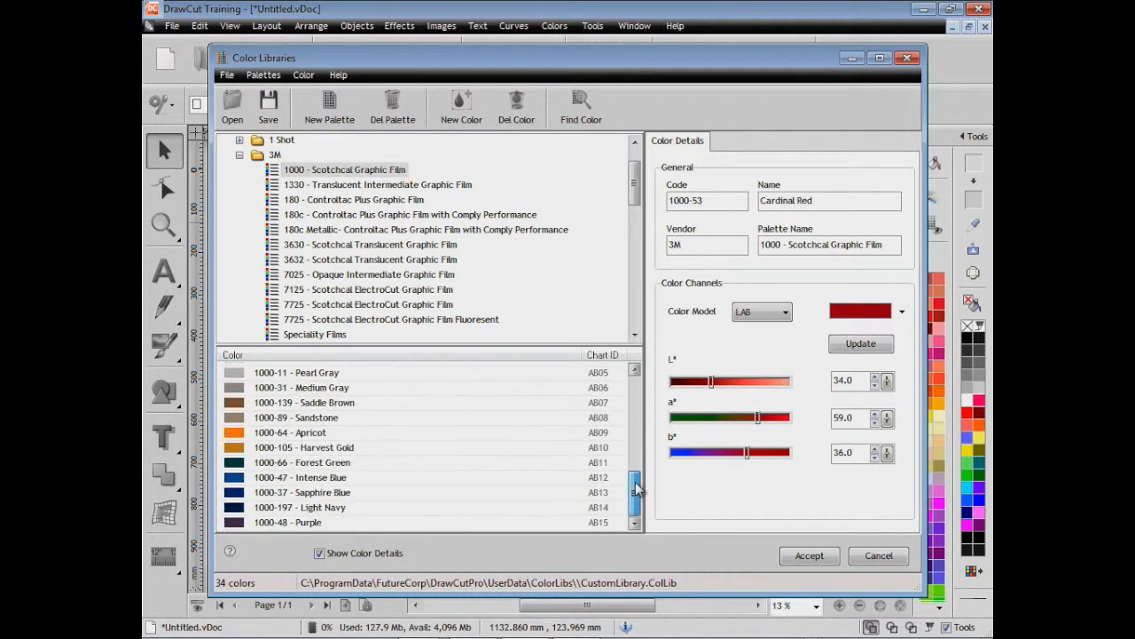
pyautogui.click(377, 184)
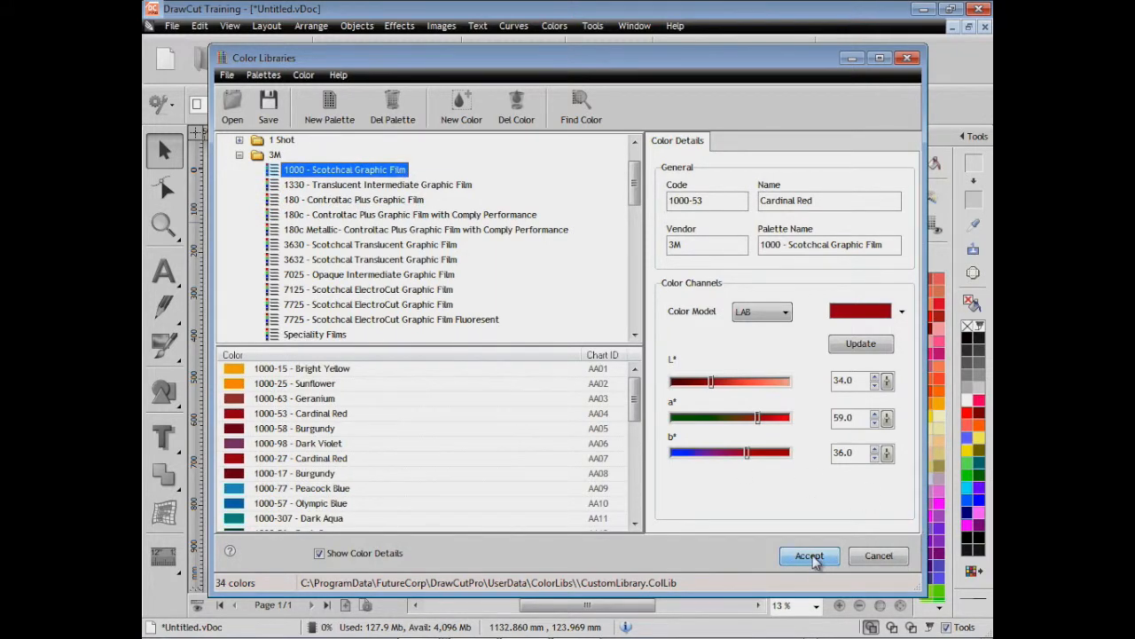
pyautogui.click(808, 555)
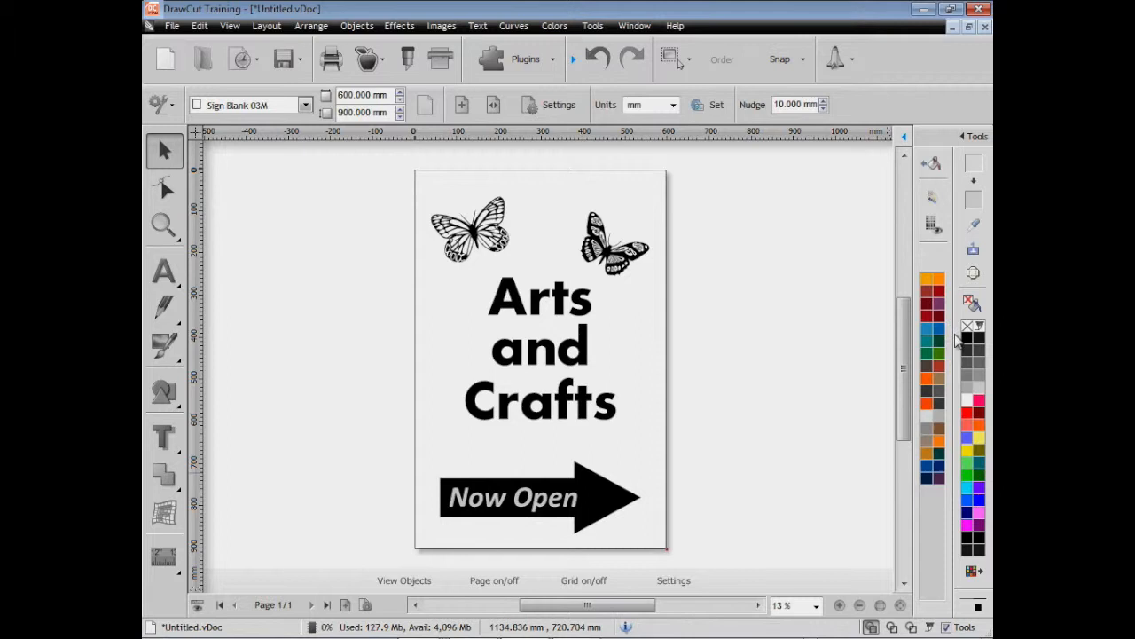
# - Recolour a heading word with the Text tool, fill the arrow dark grey, and select Now Open
pyautogui.click(163, 271)
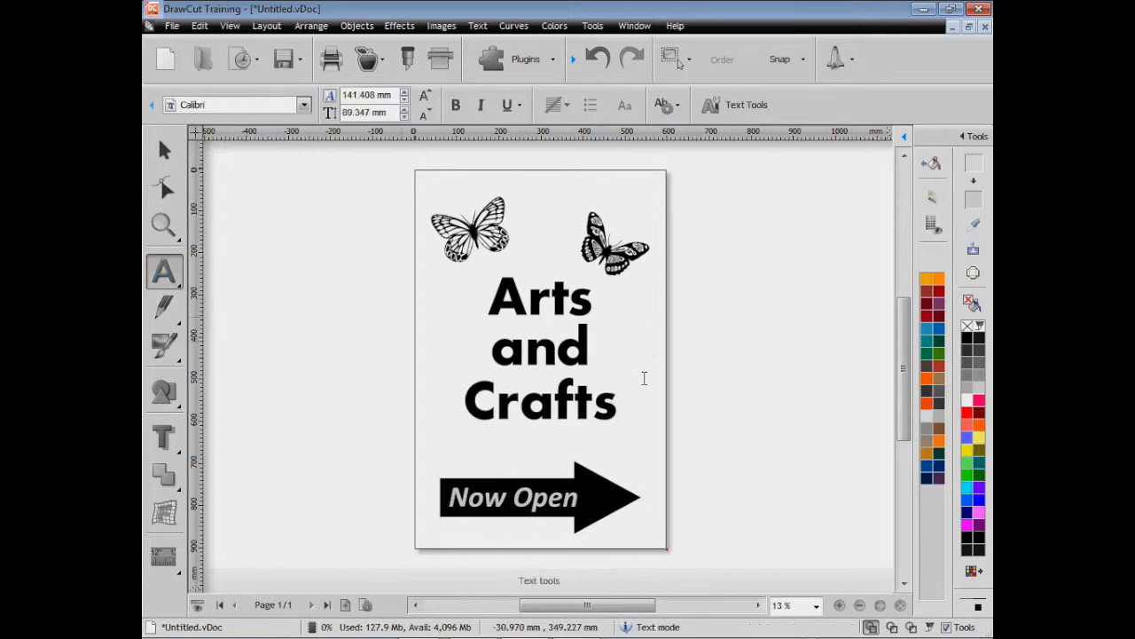
pyautogui.doubleClick(539, 297)
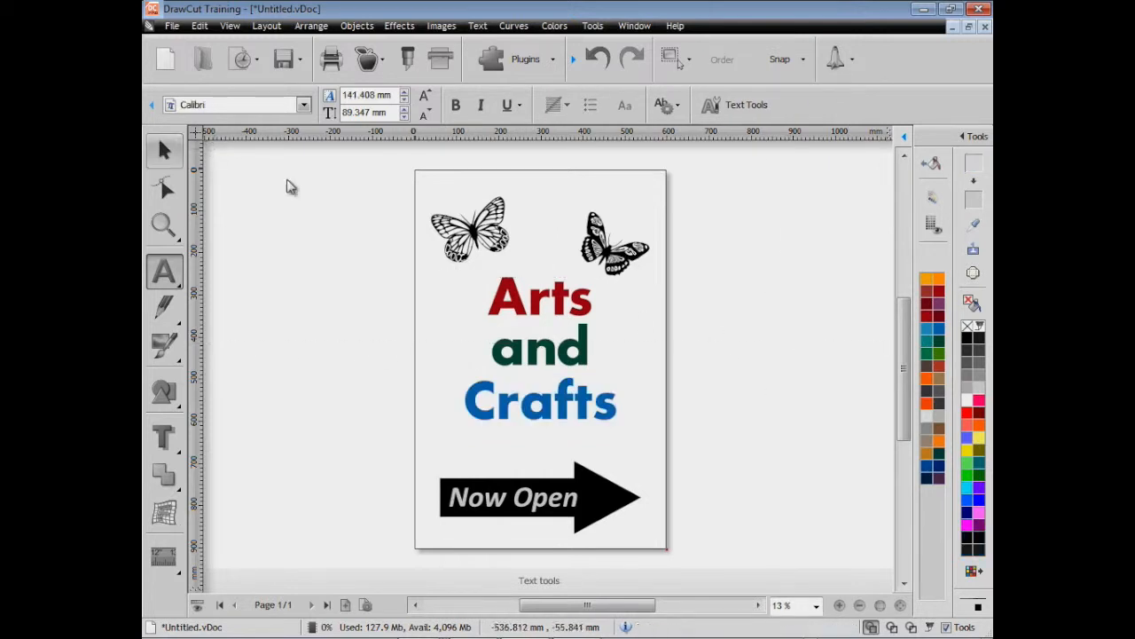
pyautogui.click(470, 229)
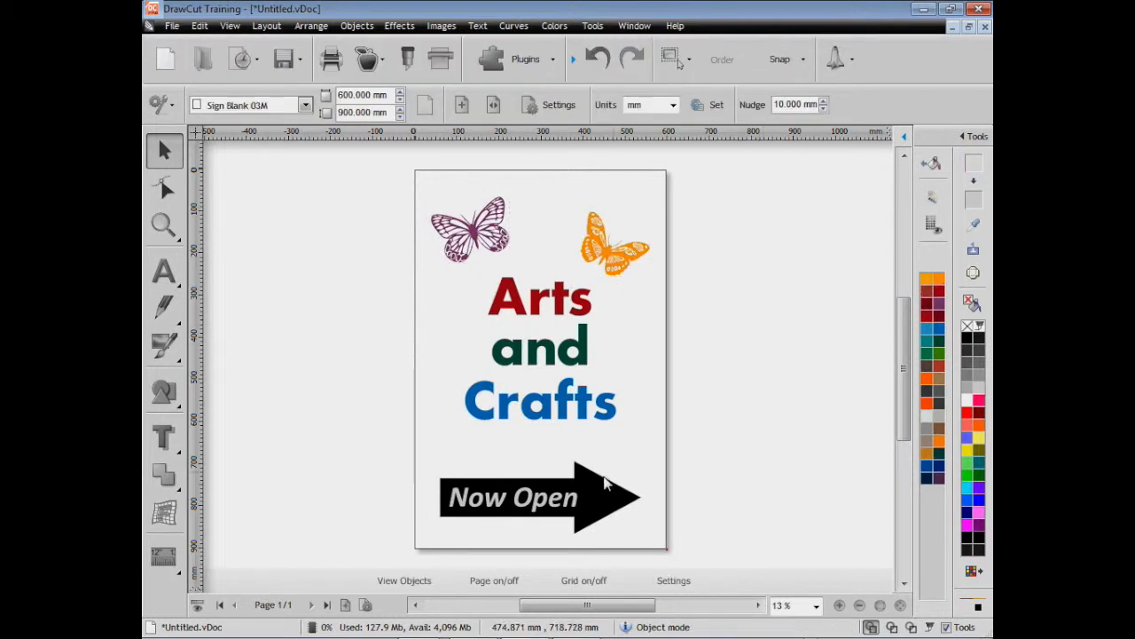
pyautogui.click(542, 496)
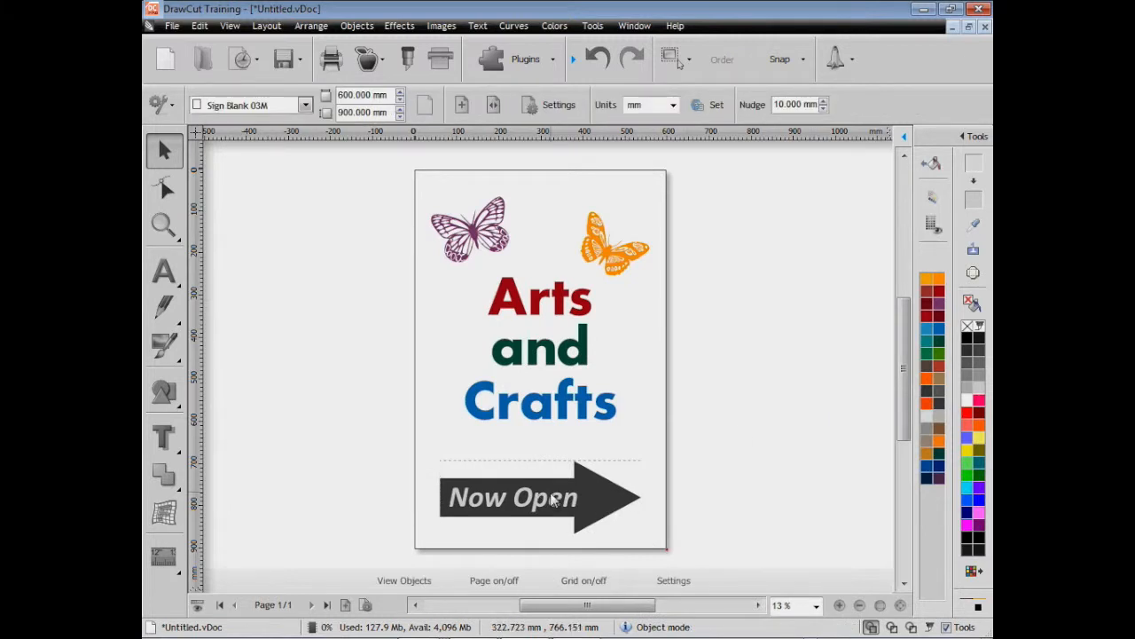
pyautogui.click(513, 496)
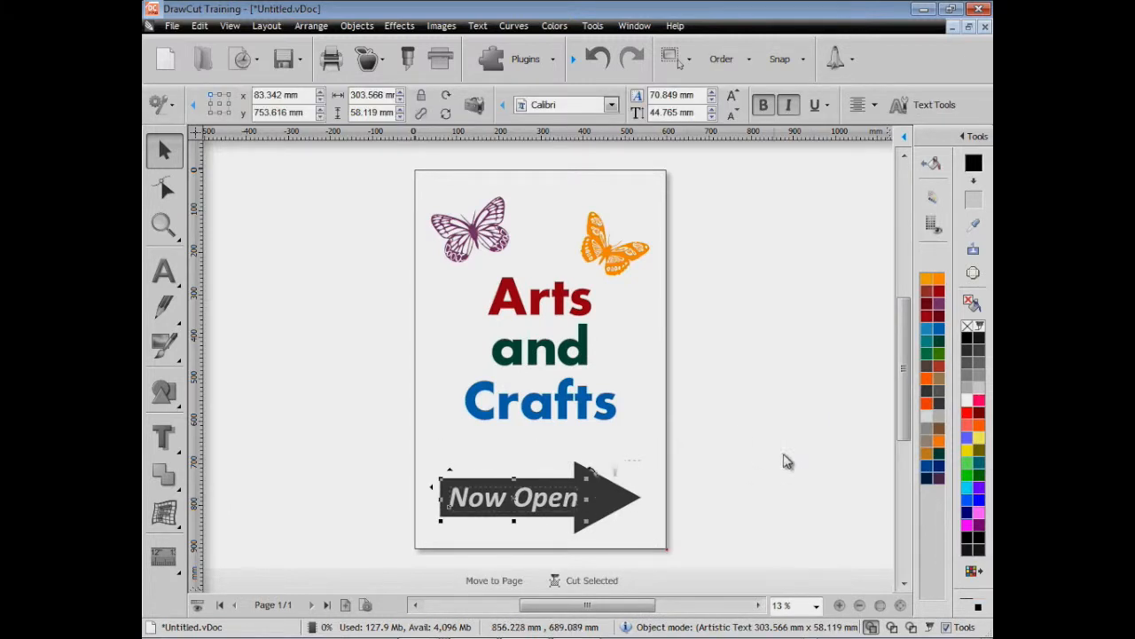
pyautogui.moveTo(625, 503)
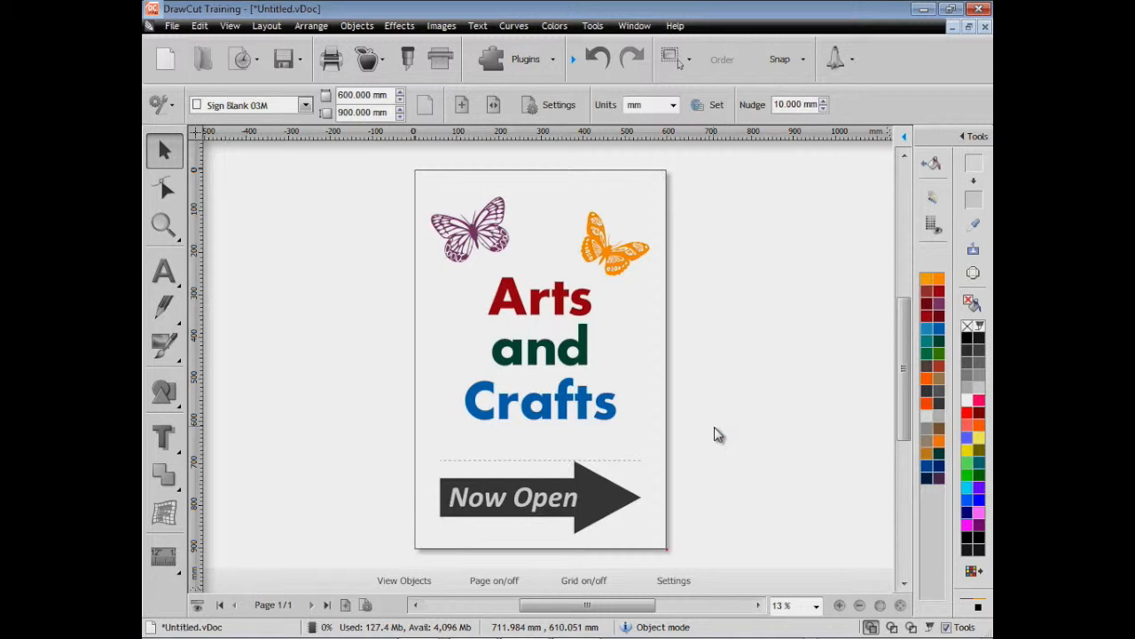
pyautogui.moveTo(332, 528)
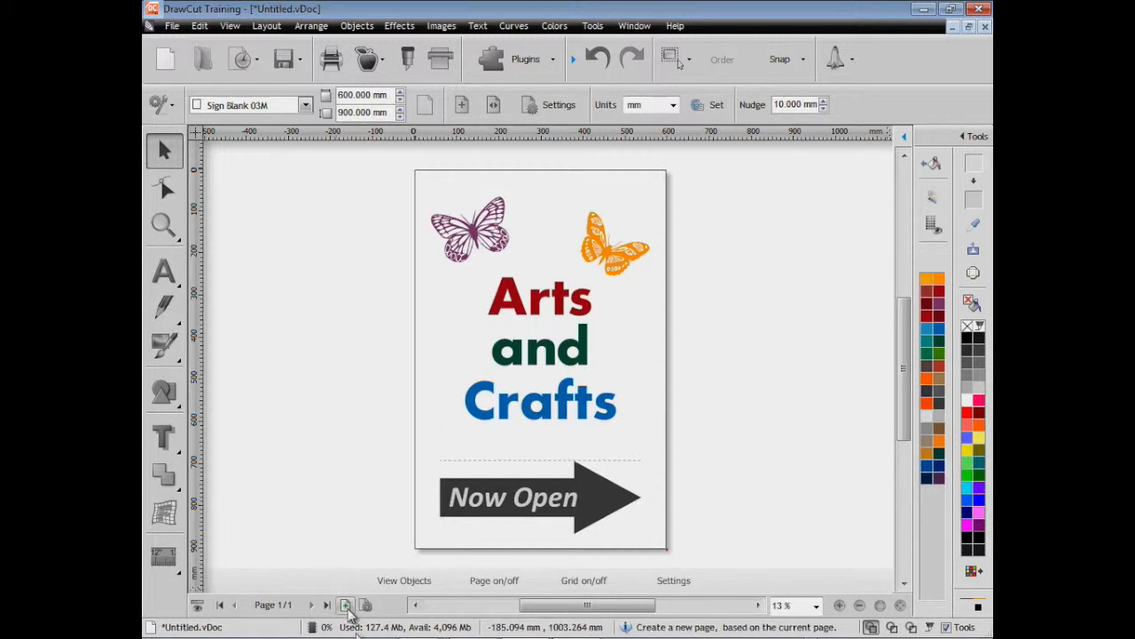
# - Duplicate the sign onto page 2 and mirror its Now Open arrow to point left
pyautogui.click(346, 605)
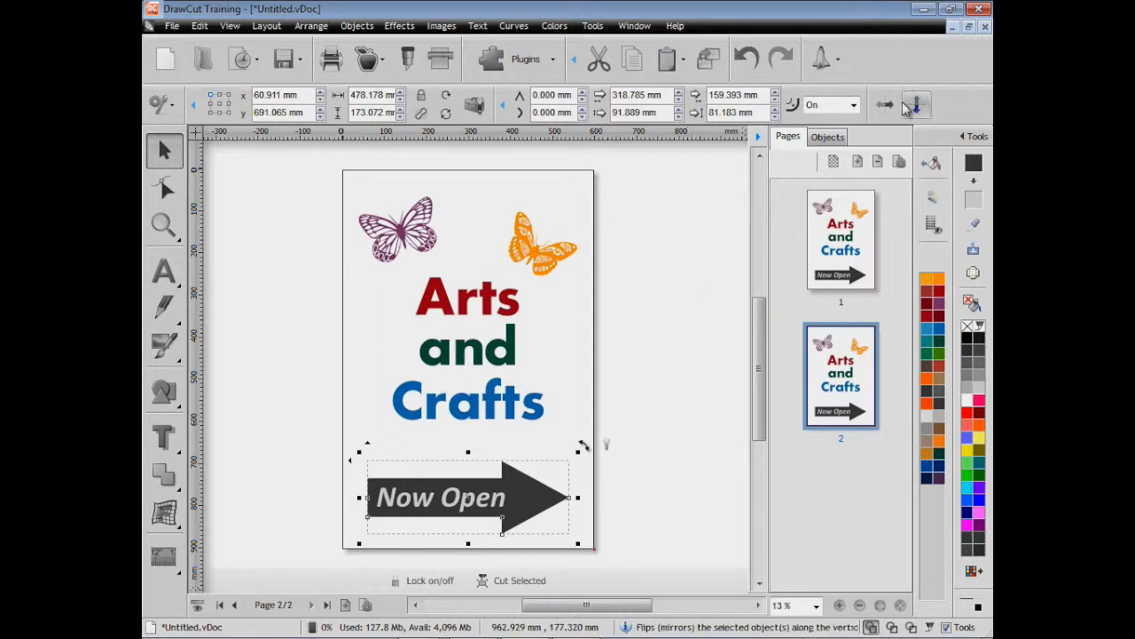
pyautogui.moveTo(884, 105)
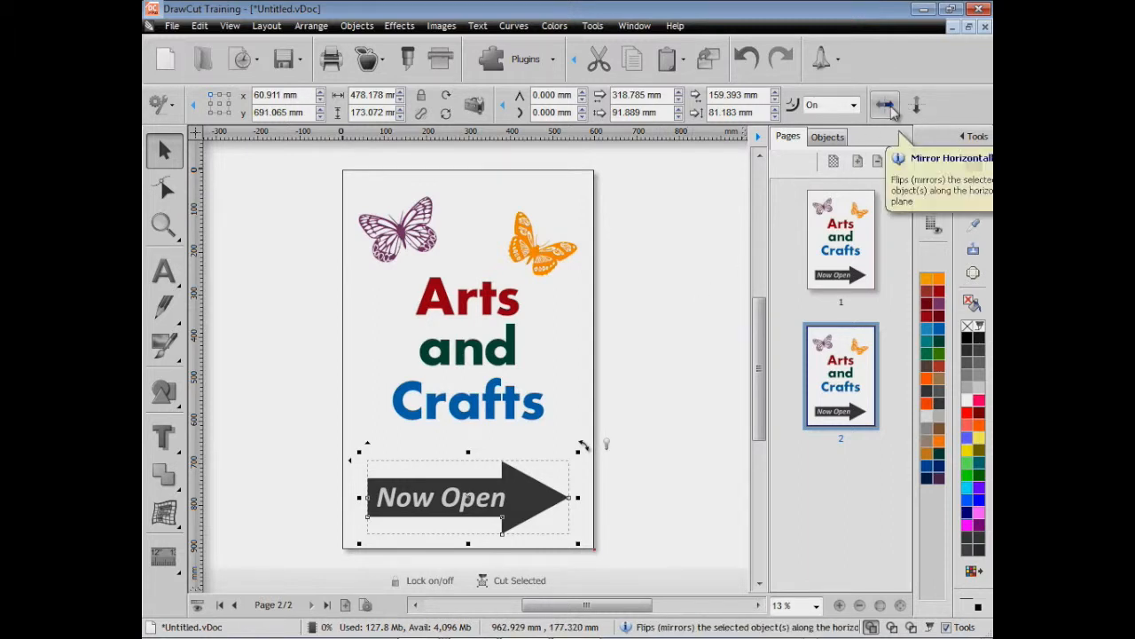
pyautogui.click(884, 104)
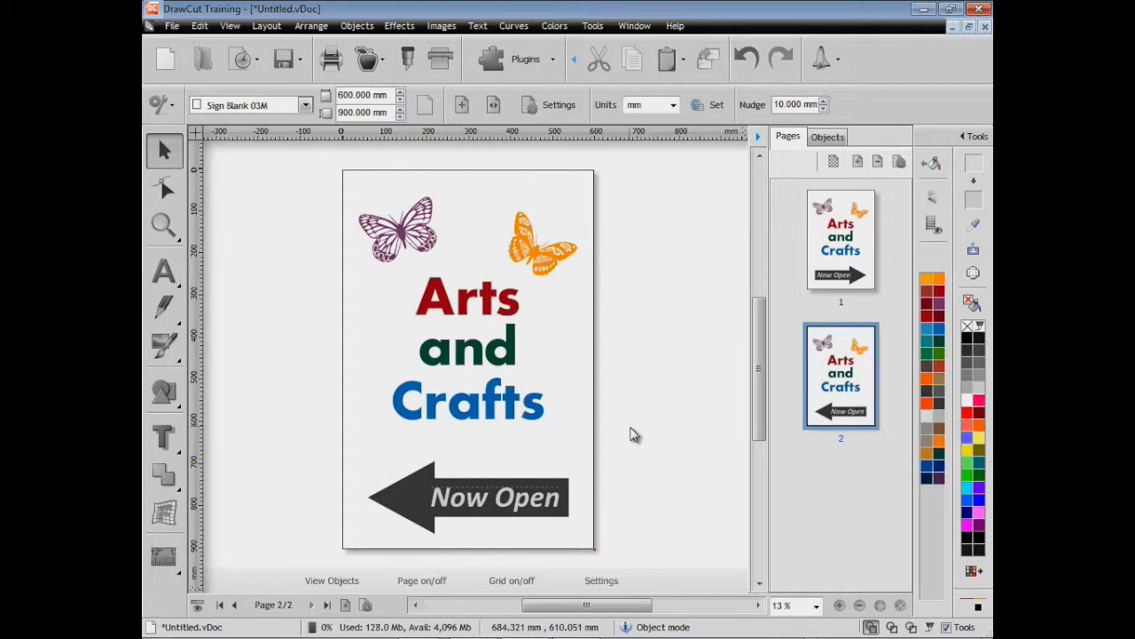
# - Save the sign with Save As under the file name 'Arts and Crafts'
pyautogui.click(282, 59)
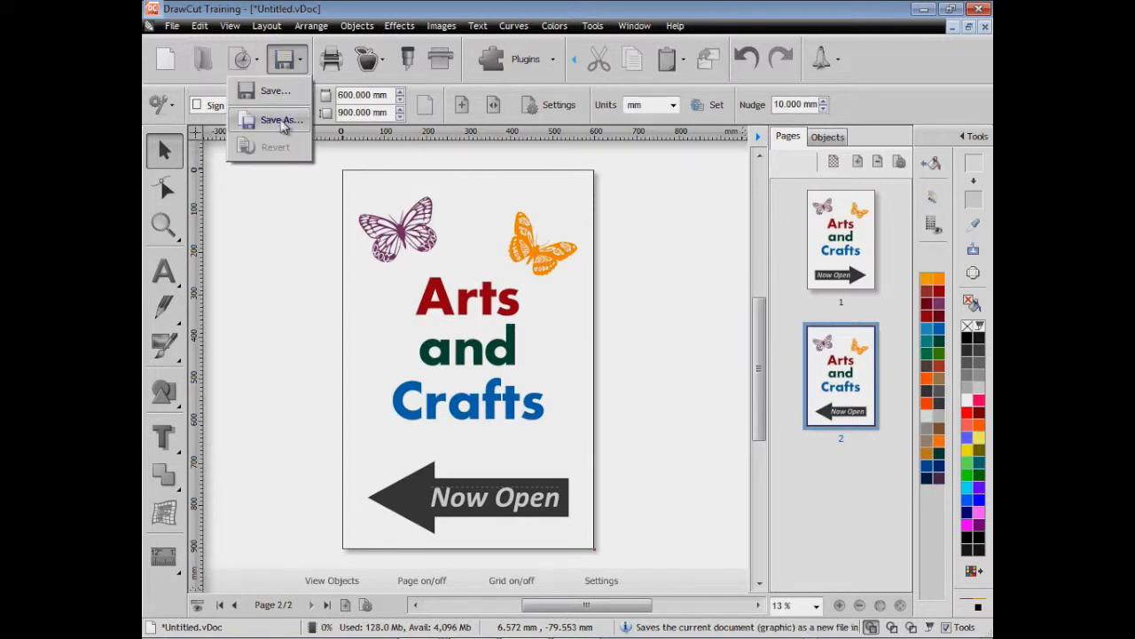
pyautogui.click(282, 119)
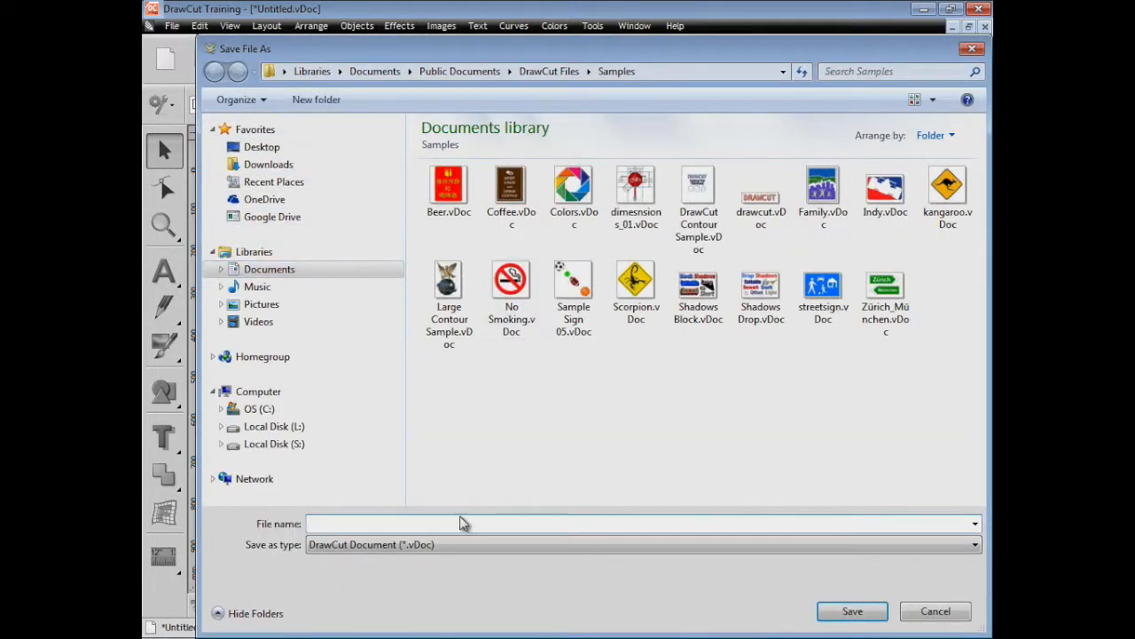
pyautogui.write('Arts and C')
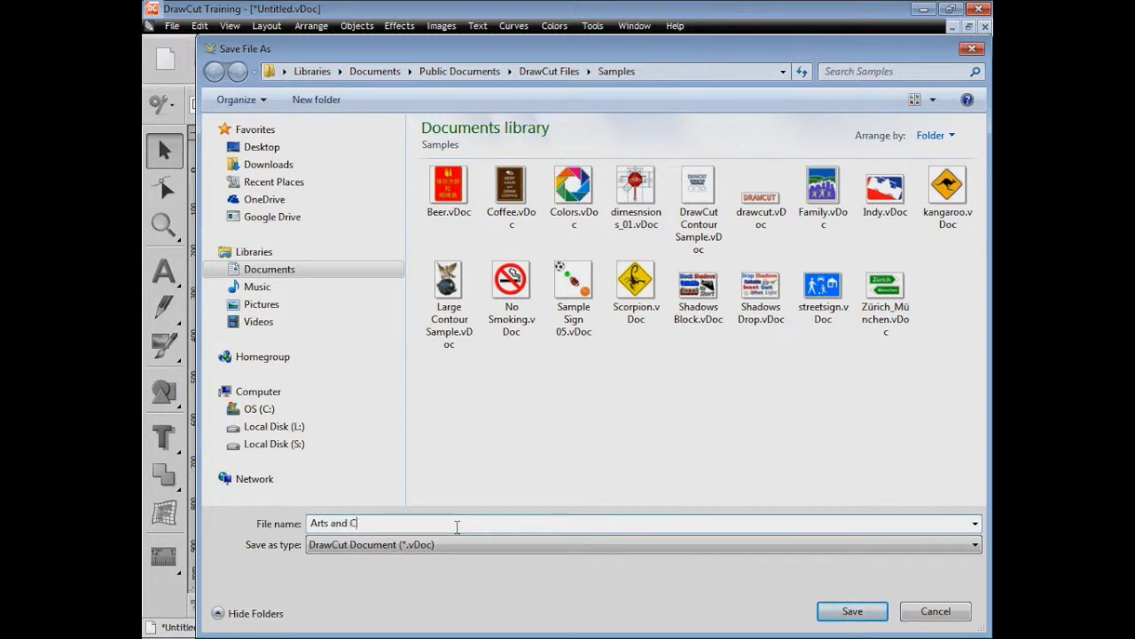
pyautogui.write('rafts')
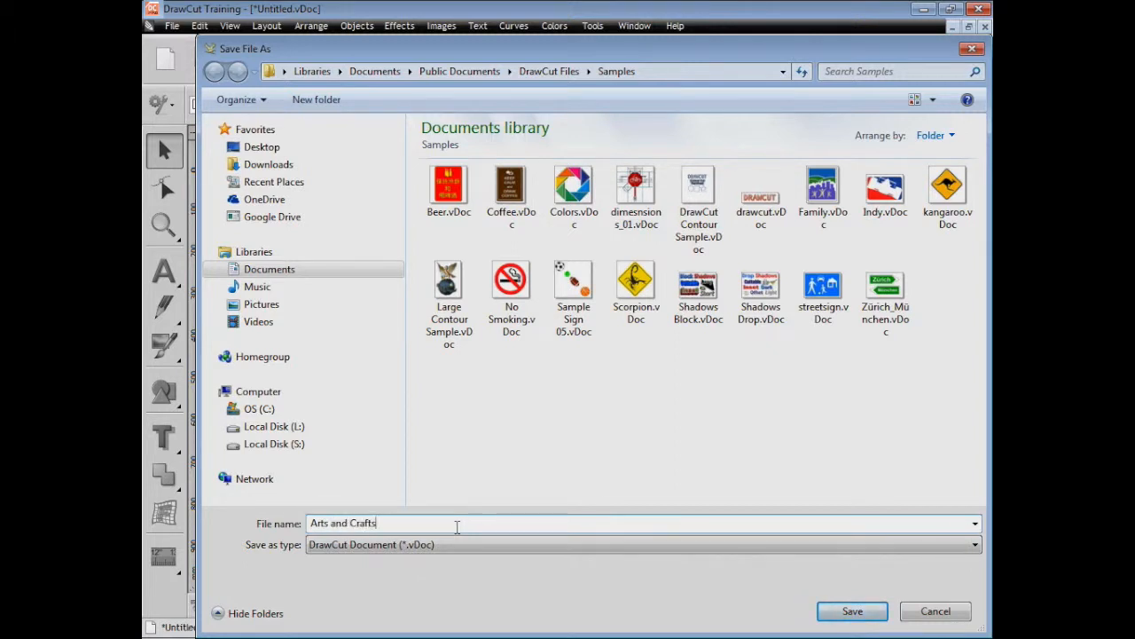
pyautogui.click(851, 611)
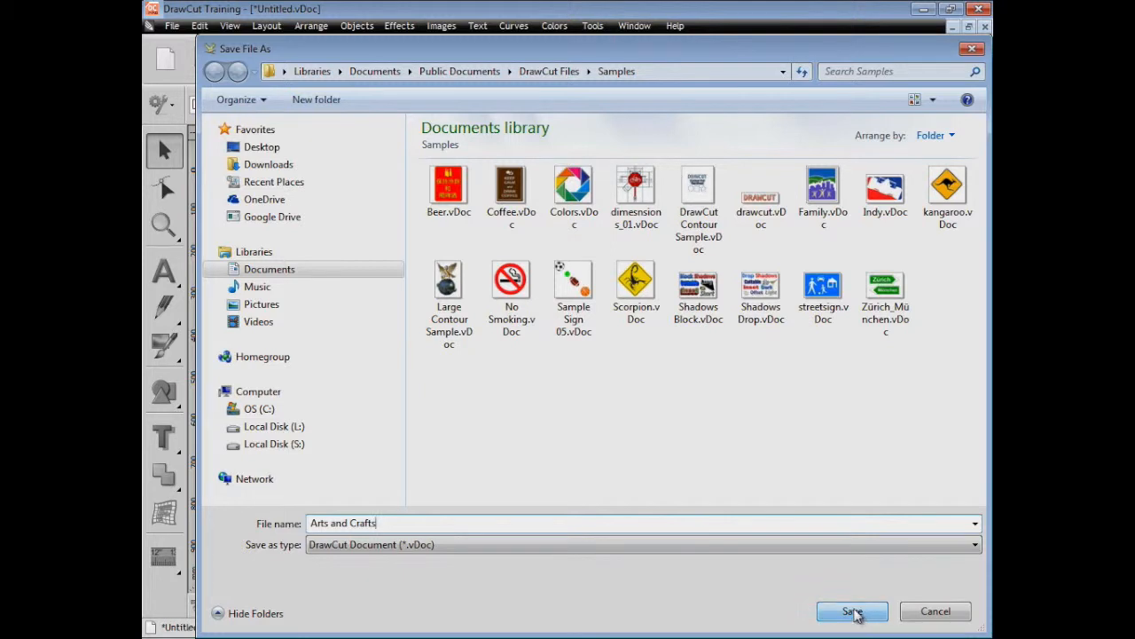
pyautogui.click(852, 611)
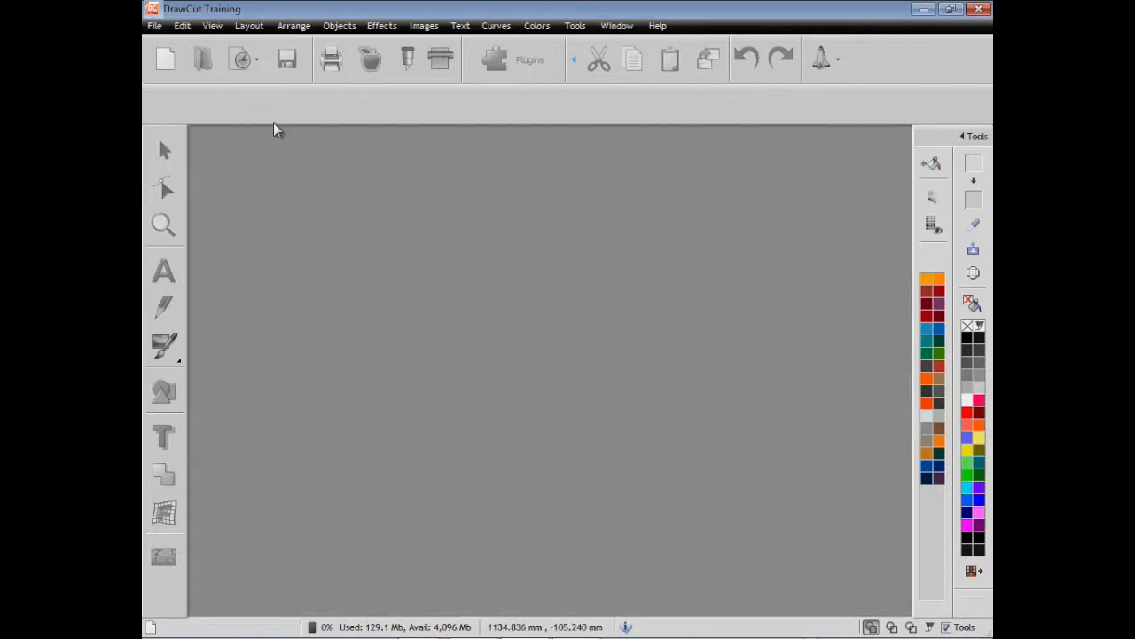
# - Reopen Arts and Crafts.vDoc from the Recent Files thumbnails
pyautogui.click(242, 59)
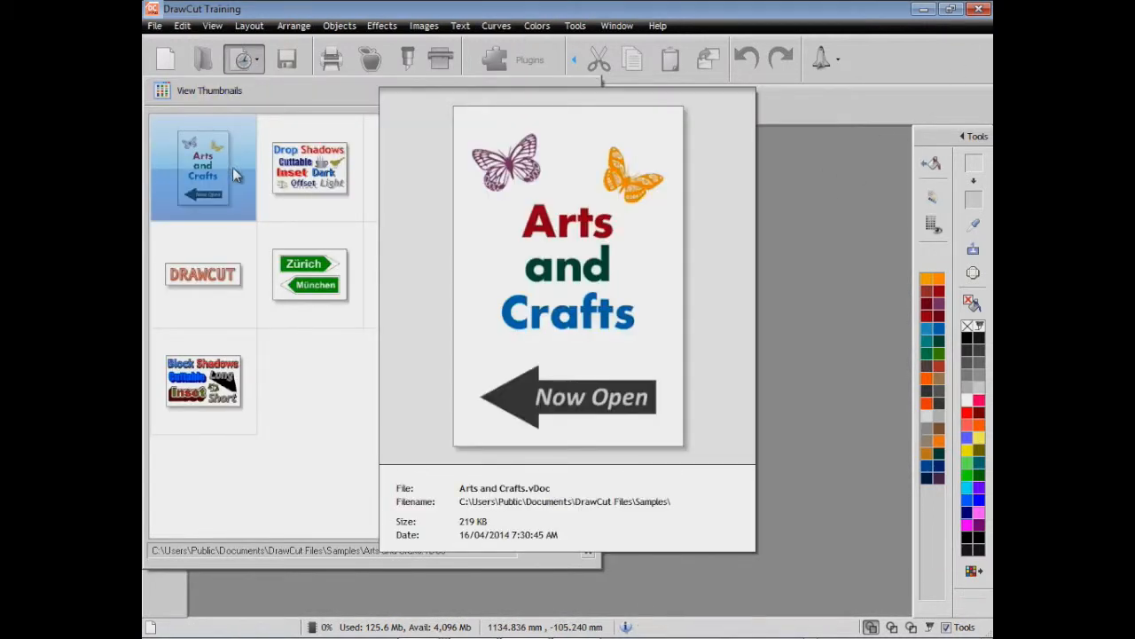
pyautogui.doubleClick(203, 168)
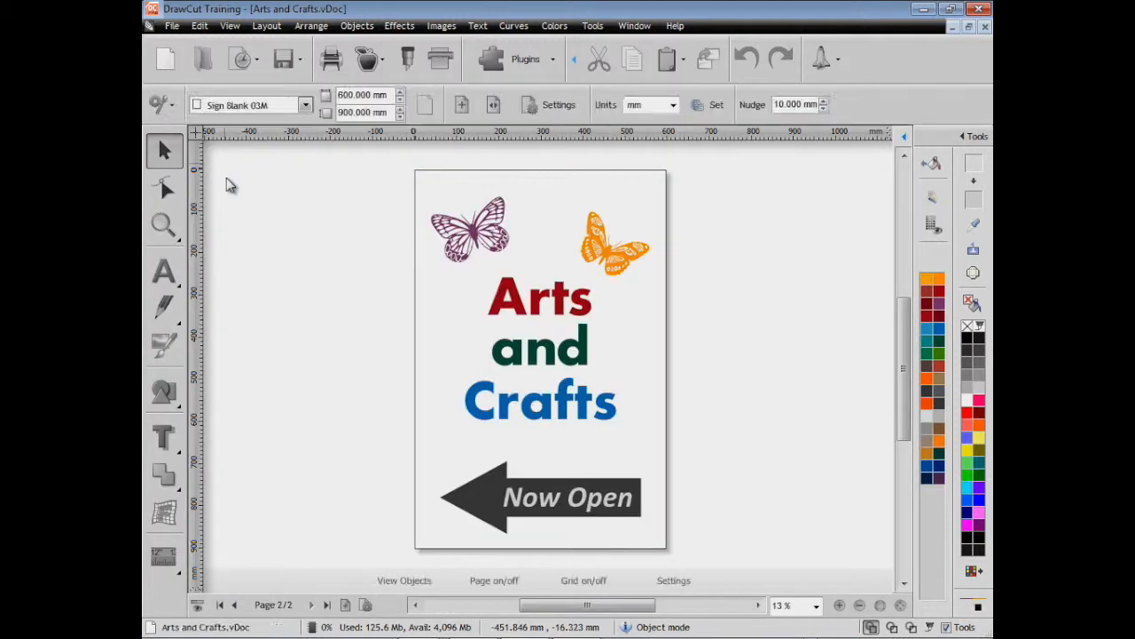